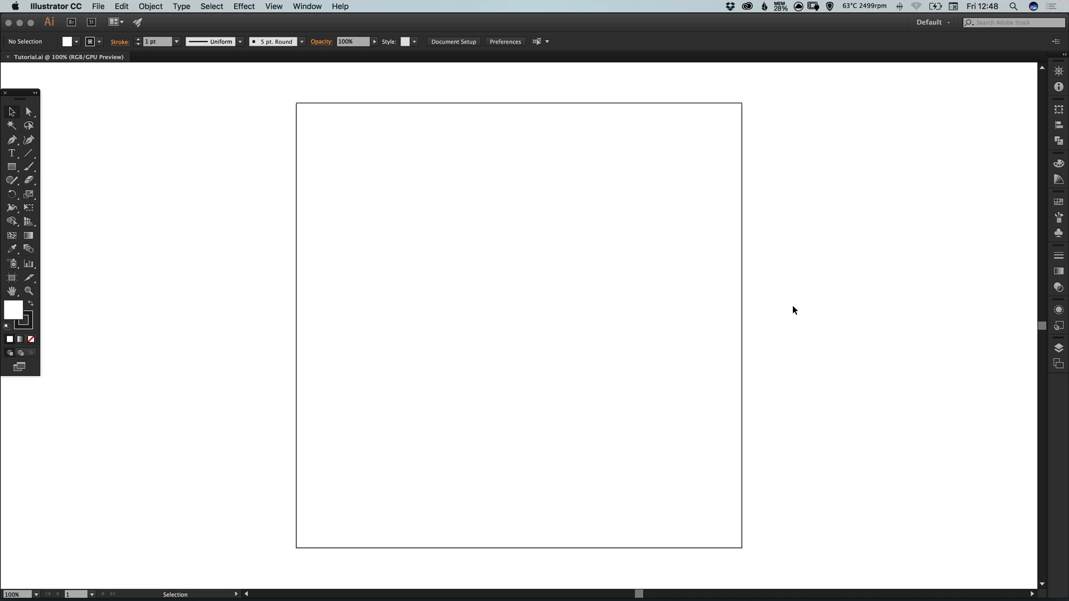
pyautogui.moveTo(163, 266)
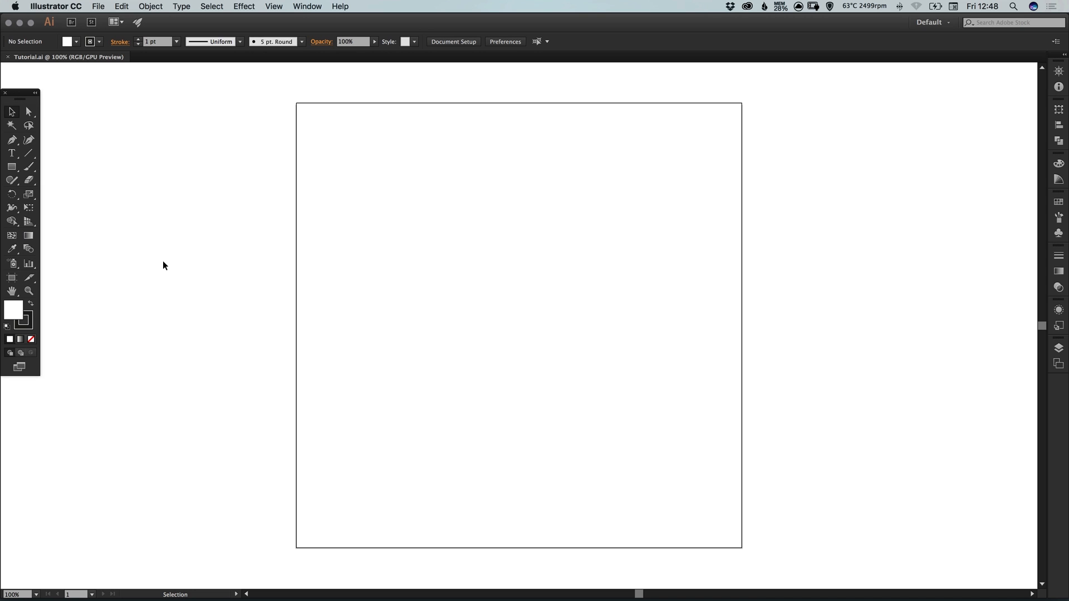
# - Draw the heart's left half with the Pen tool, from bottom tip up to the top notch, then deselect
pyautogui.click(11, 140)
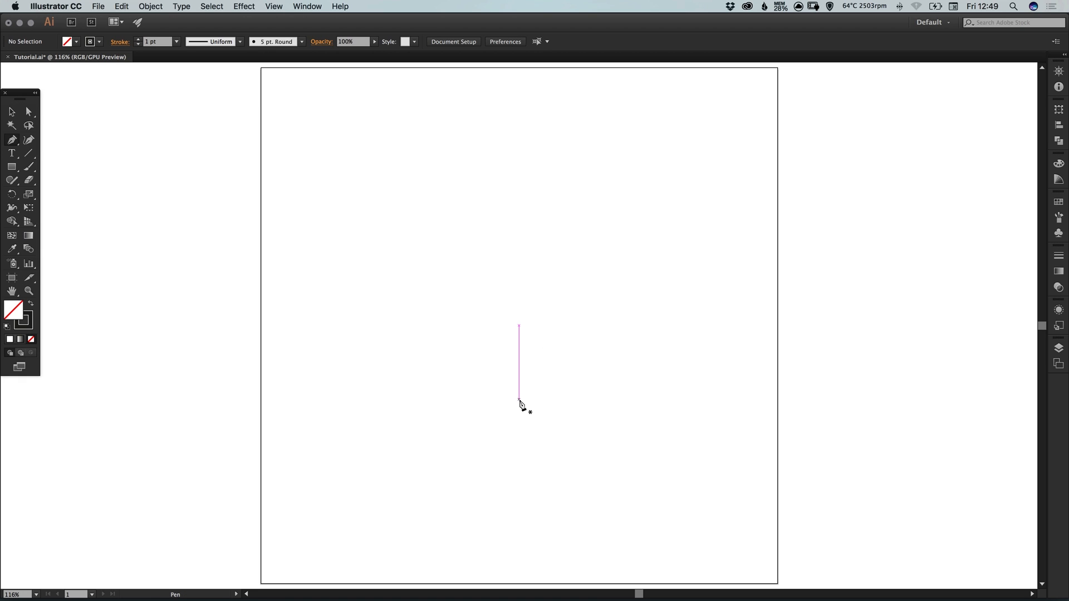
pyautogui.moveTo(519, 398); pyautogui.dragTo(394, 303)
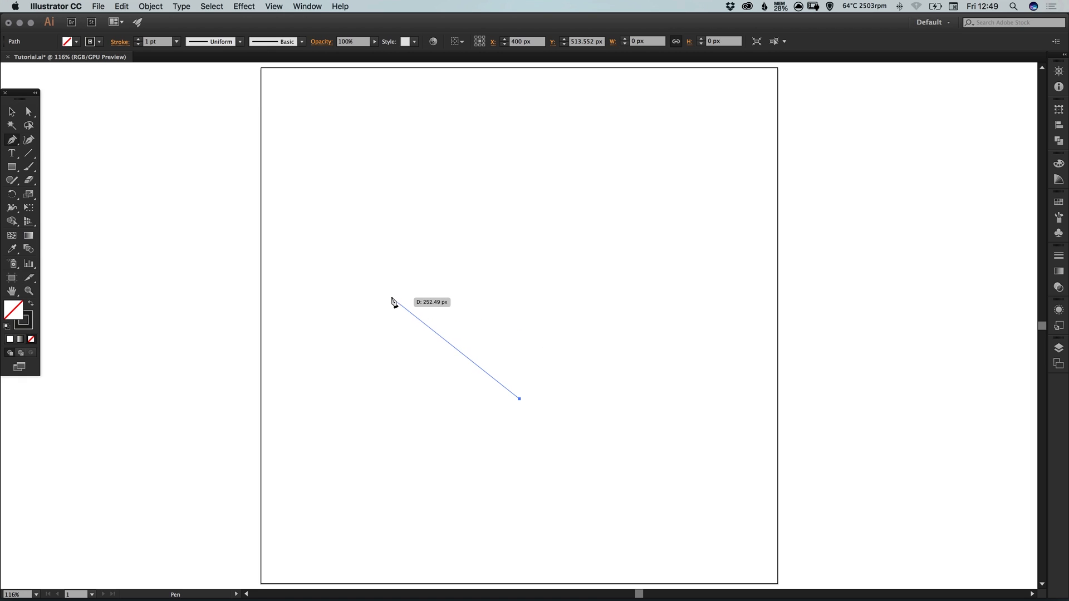
pyautogui.moveTo(399, 301)
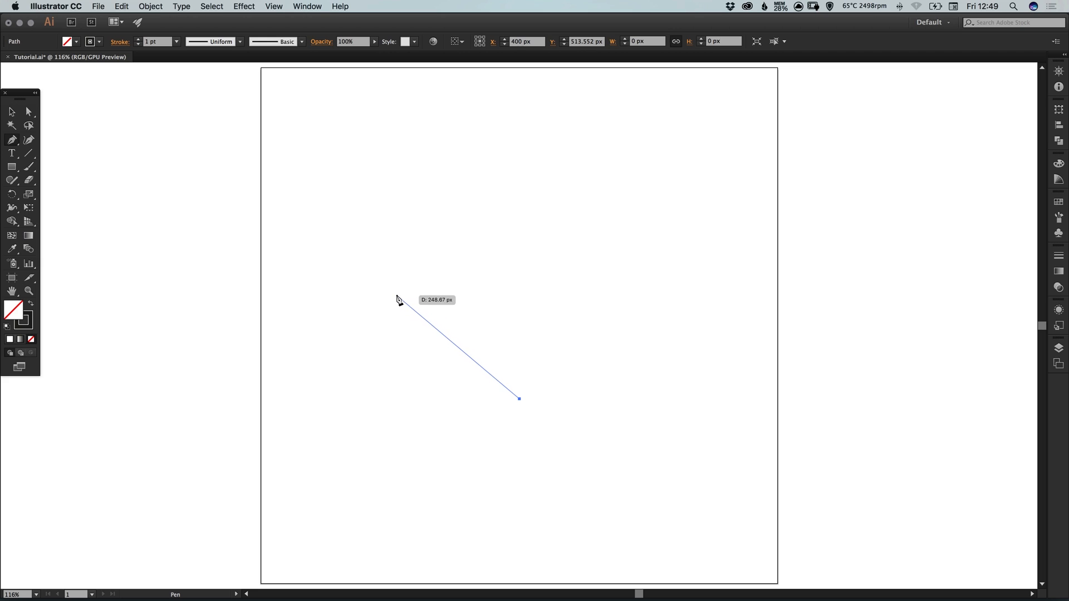
pyautogui.moveTo(399, 296)
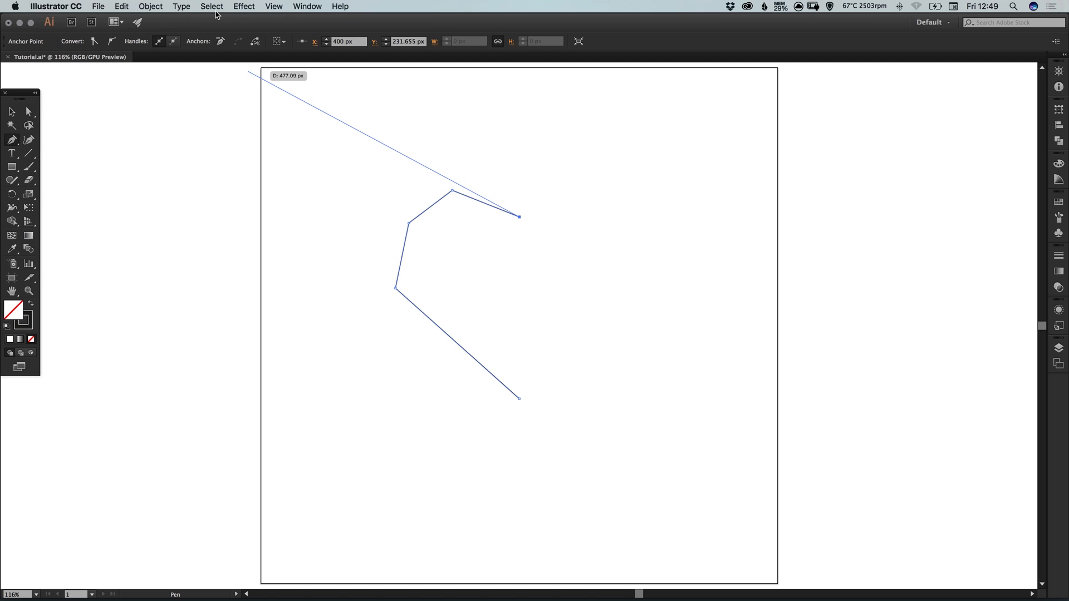
pyautogui.click(211, 7)
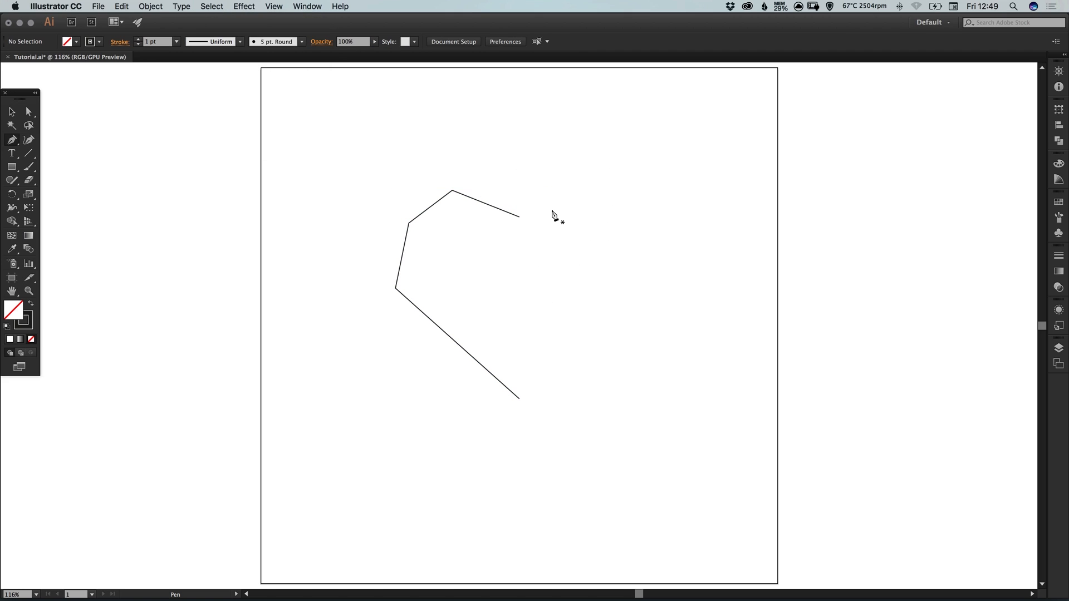
pyautogui.click(11, 111)
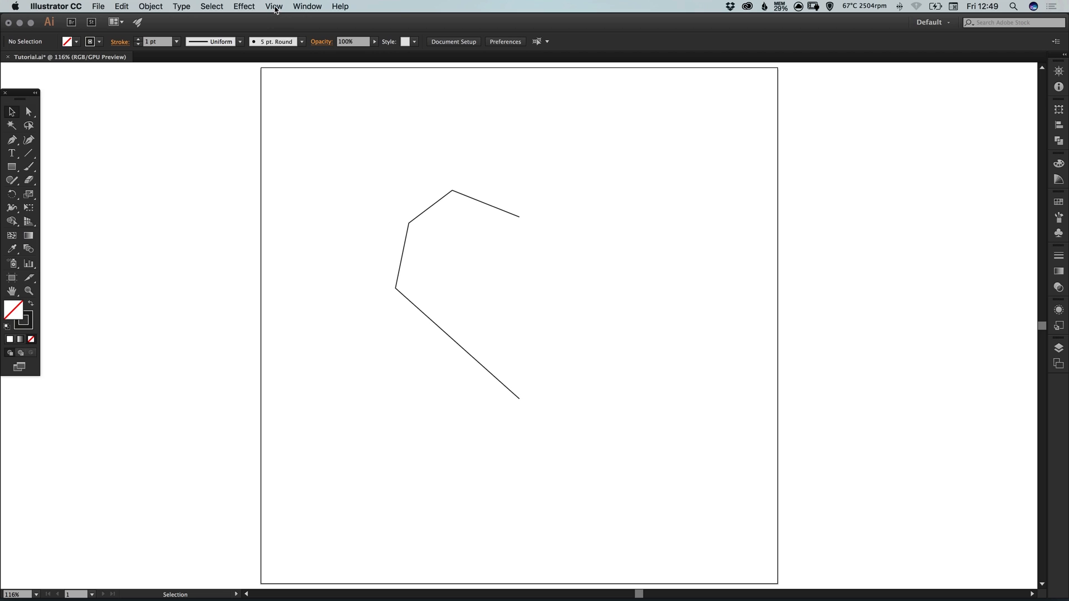
pyautogui.moveTo(505, 221)
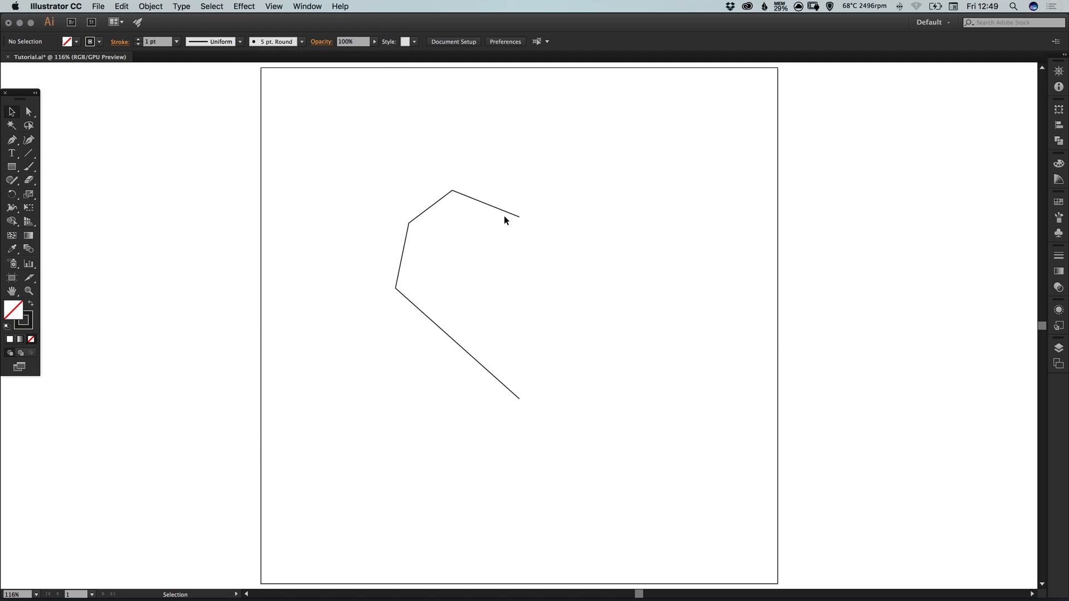
pyautogui.click(29, 112)
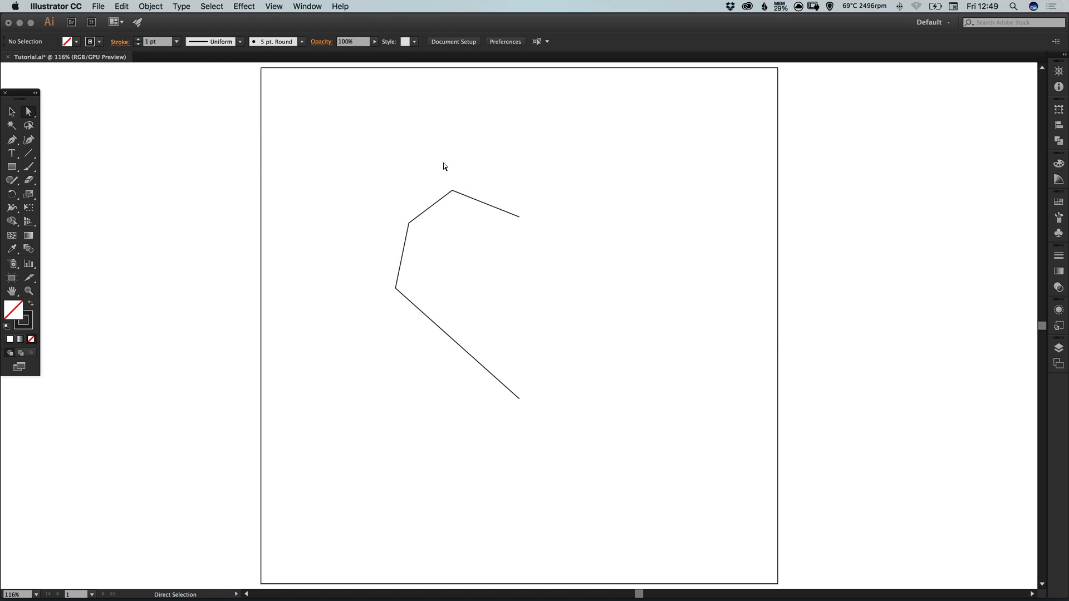
pyautogui.click(458, 192)
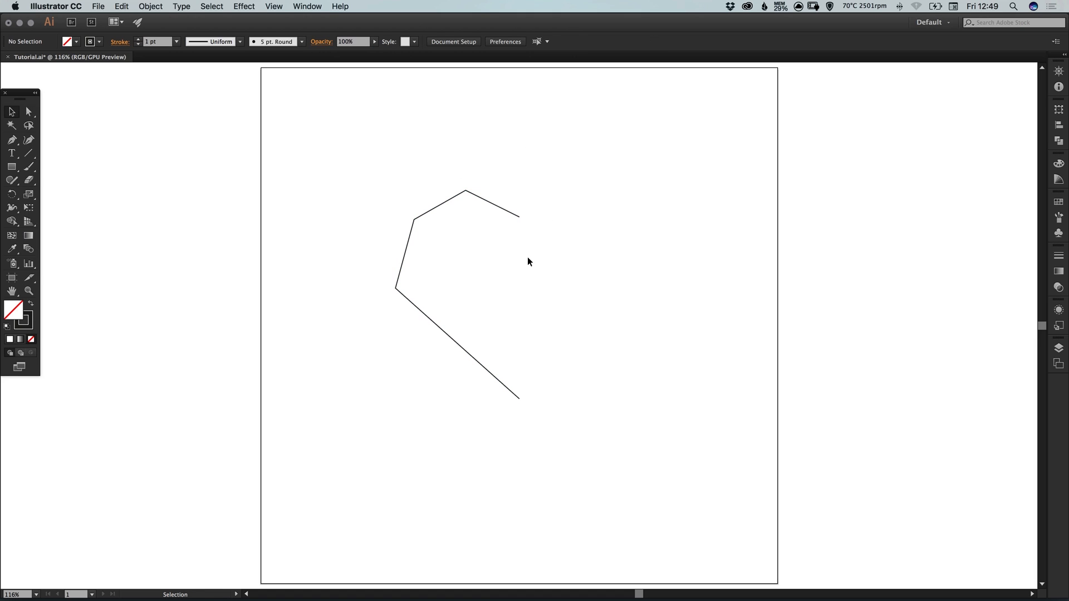
pyautogui.moveTo(371, 163)
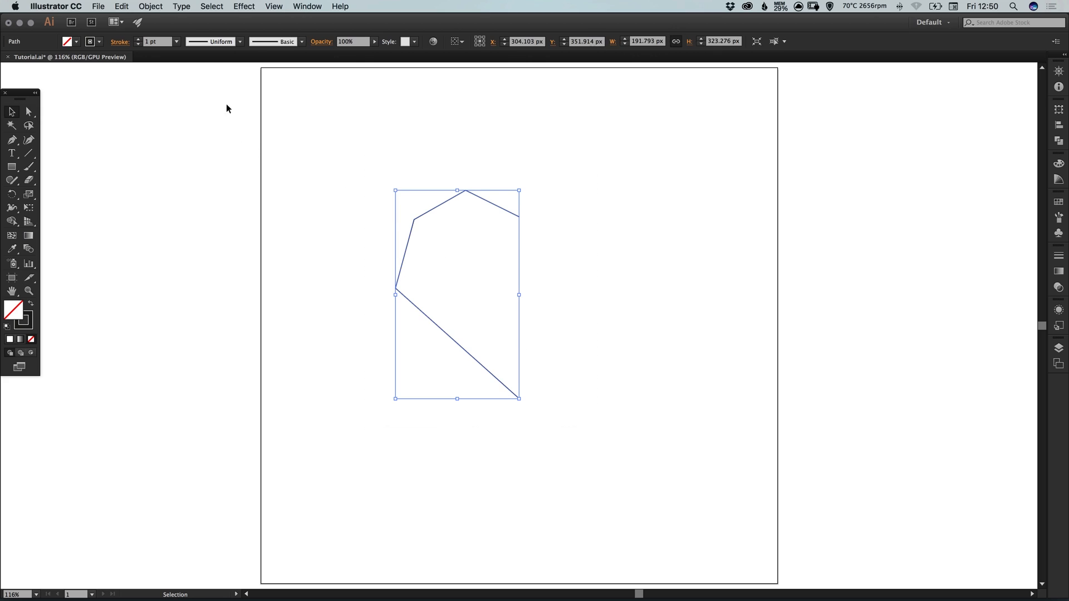
# - Copy the half, paste it in place and reflect it vertically to form the right half
pyautogui.click(122, 6)
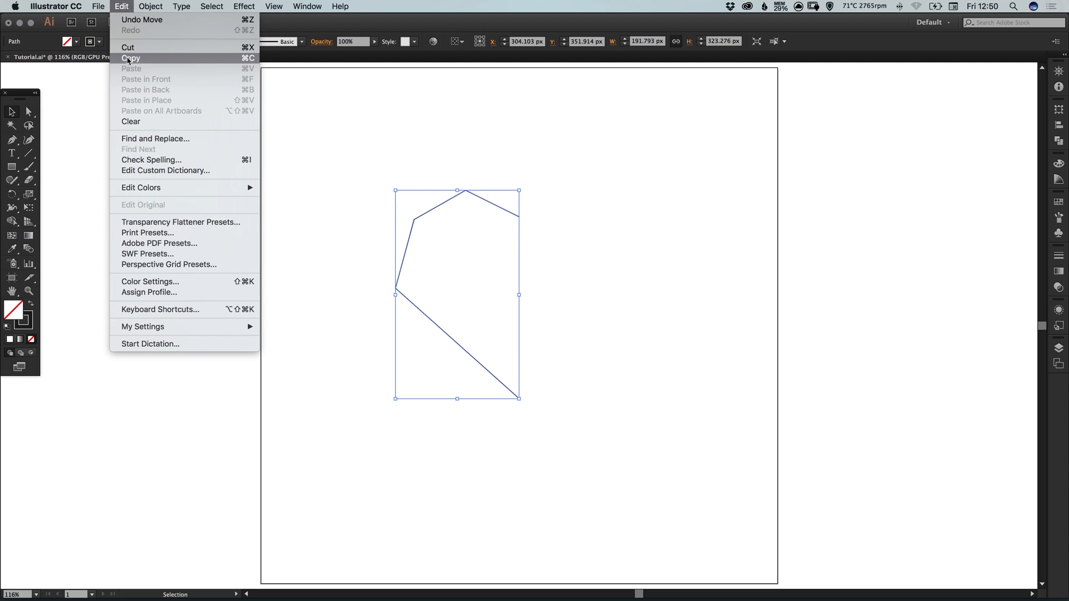
pyautogui.moveTo(145, 100)
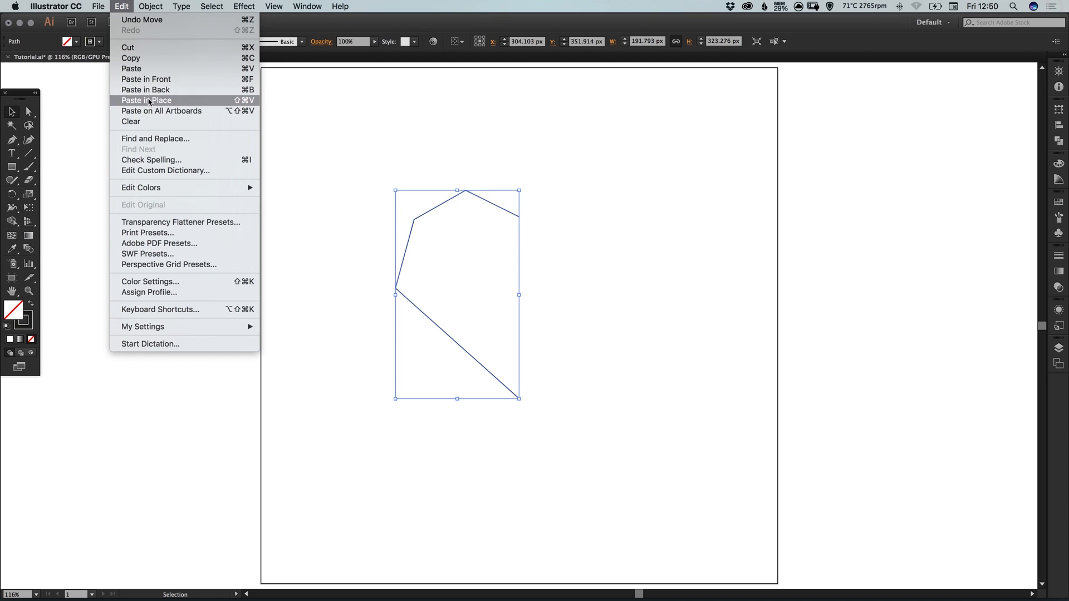
pyautogui.click(150, 7)
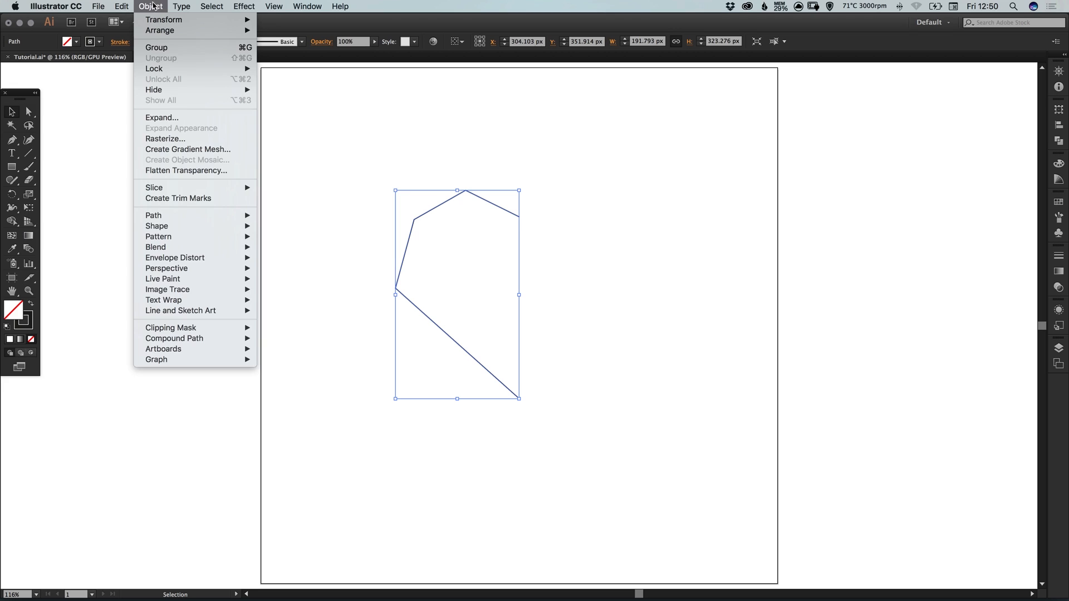
pyautogui.moveTo(163, 19)
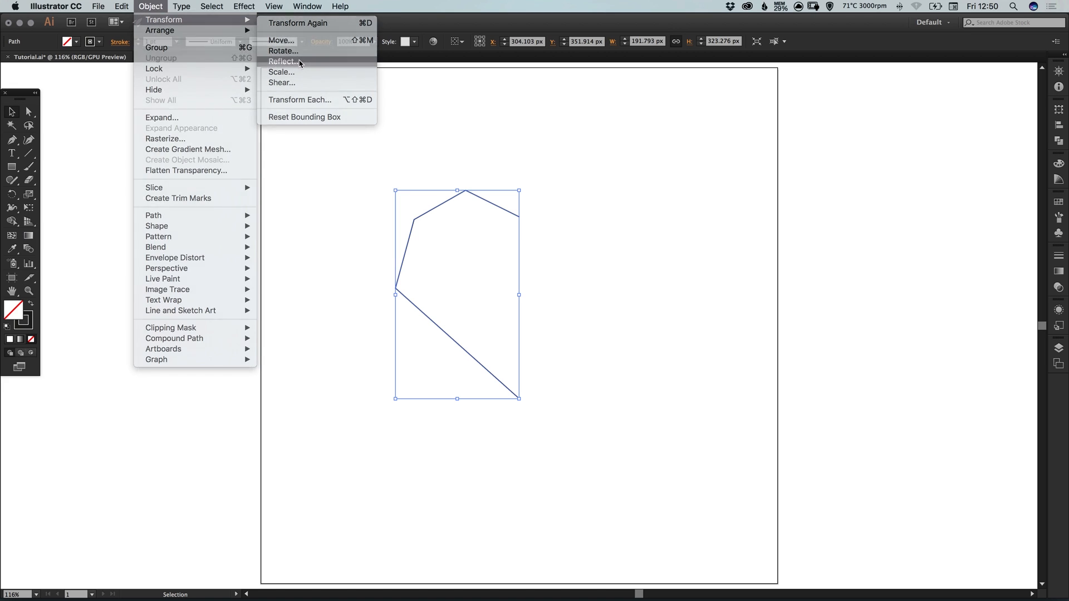
pyautogui.click(282, 61)
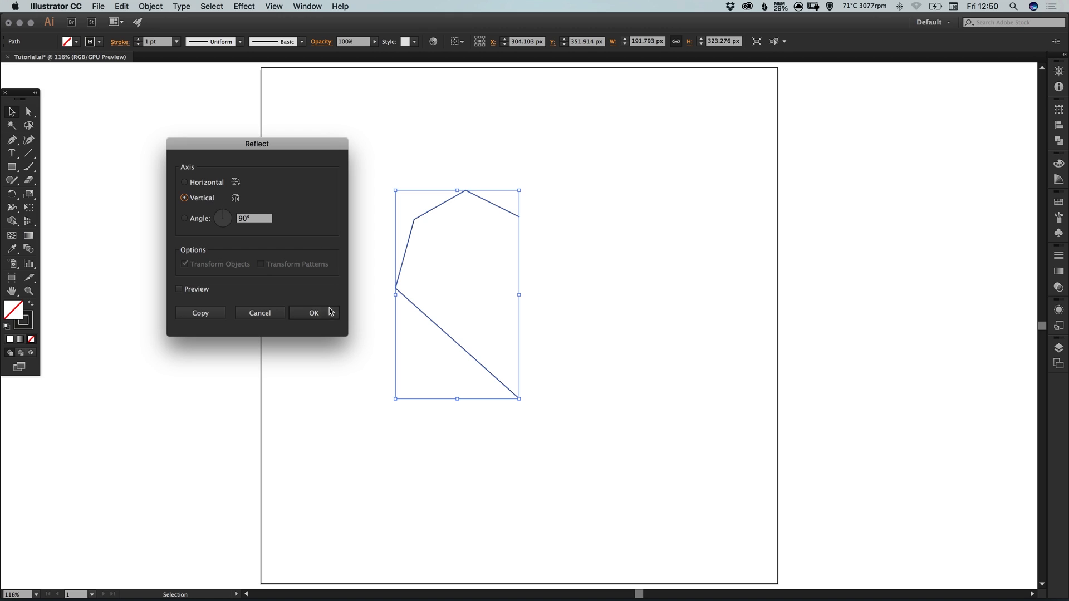
pyautogui.click(313, 313)
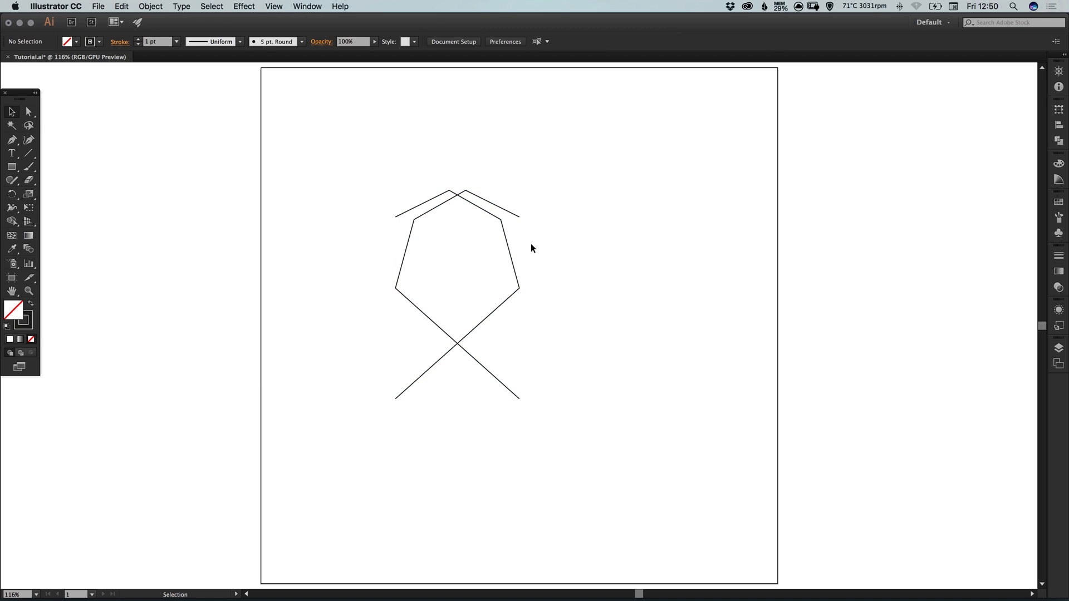
pyautogui.moveTo(511, 257)
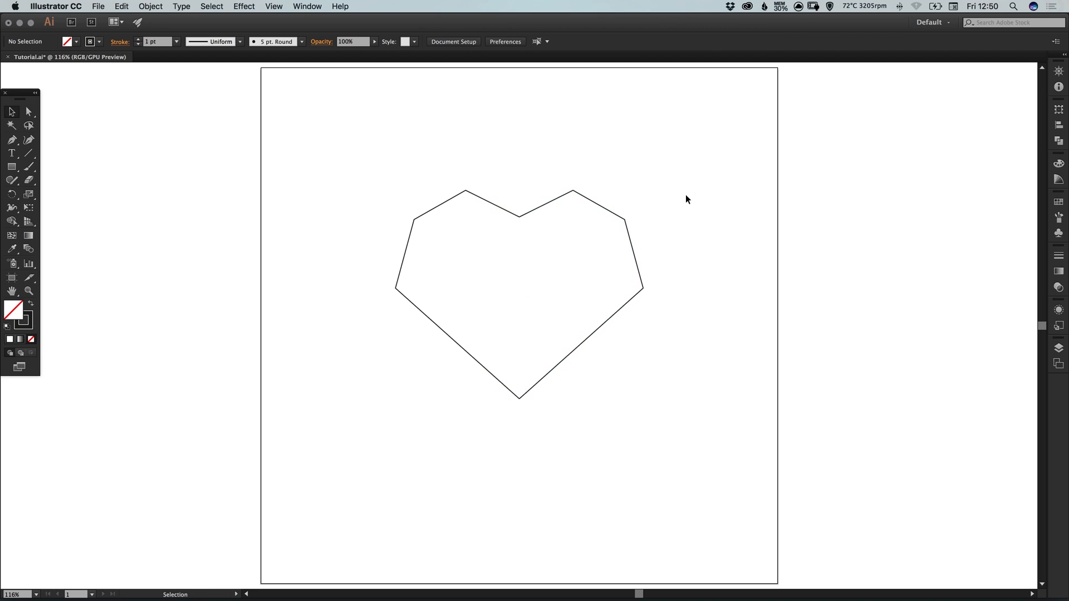
pyautogui.moveTo(475, 163)
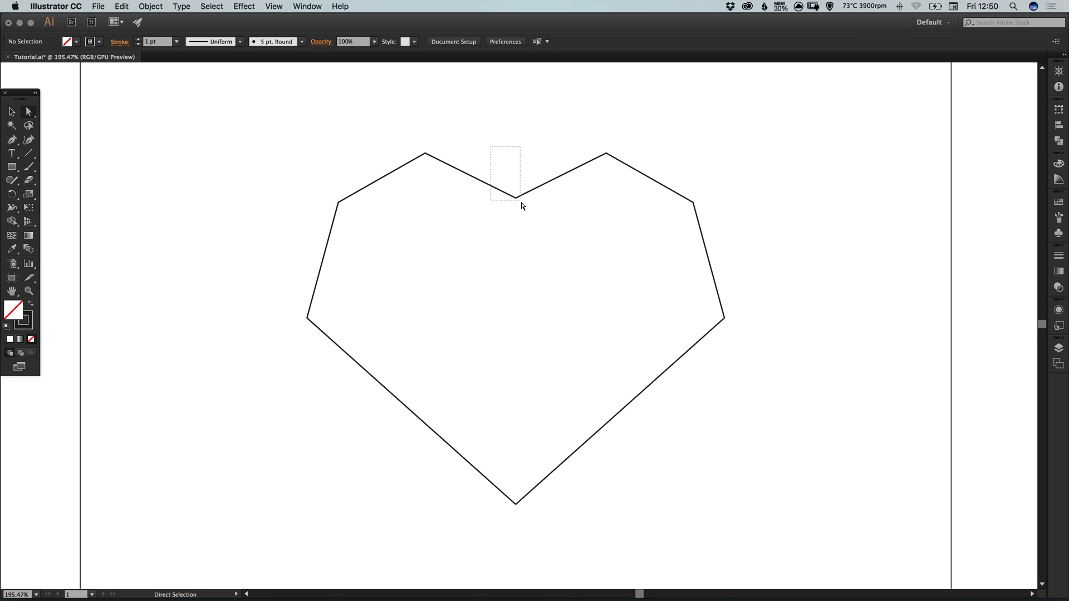
# - Join the overlapping end points at the top notch and bottom tip into one closed heart path
pyautogui.click(516, 197)
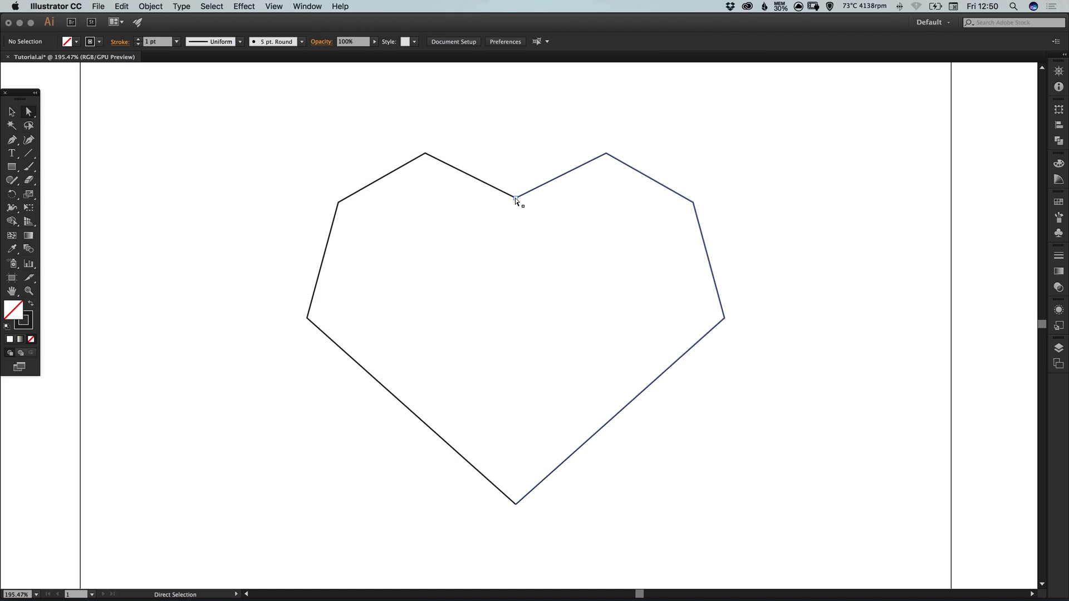
pyautogui.click(515, 198)
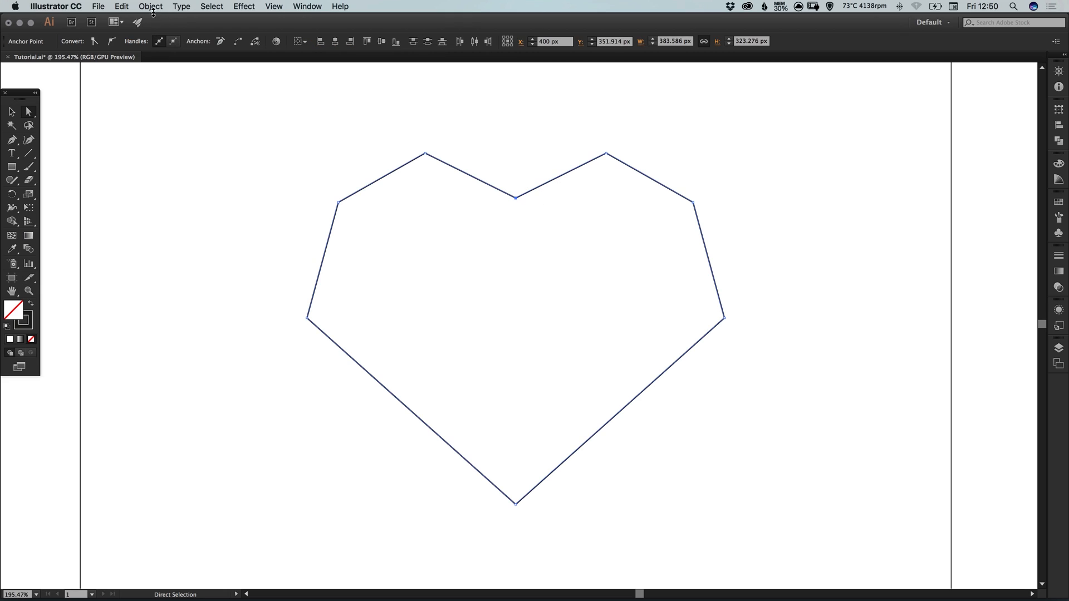
pyautogui.click(151, 6)
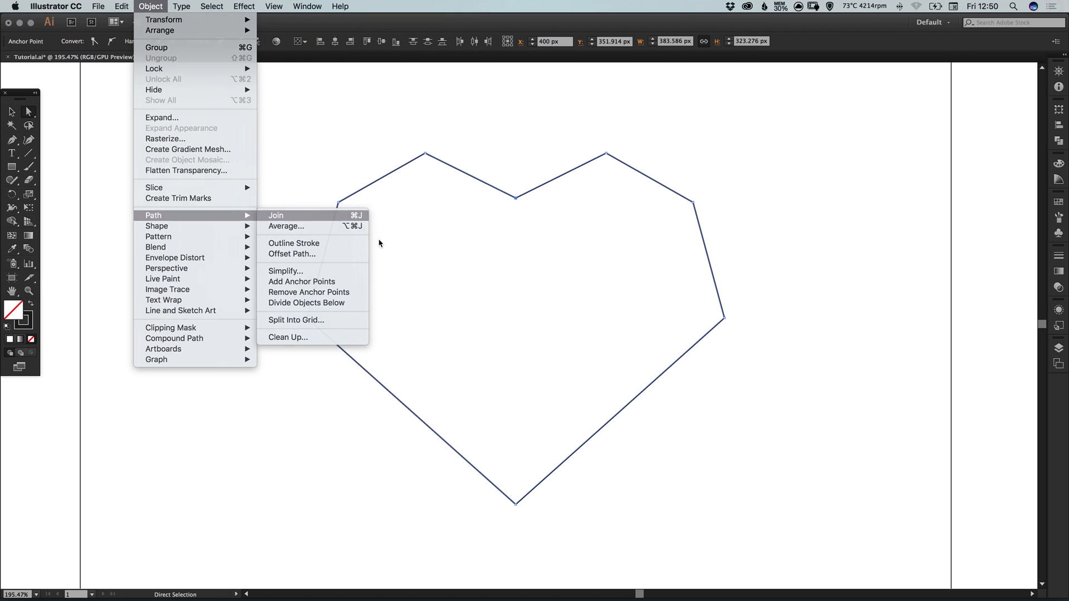
pyautogui.click(276, 215)
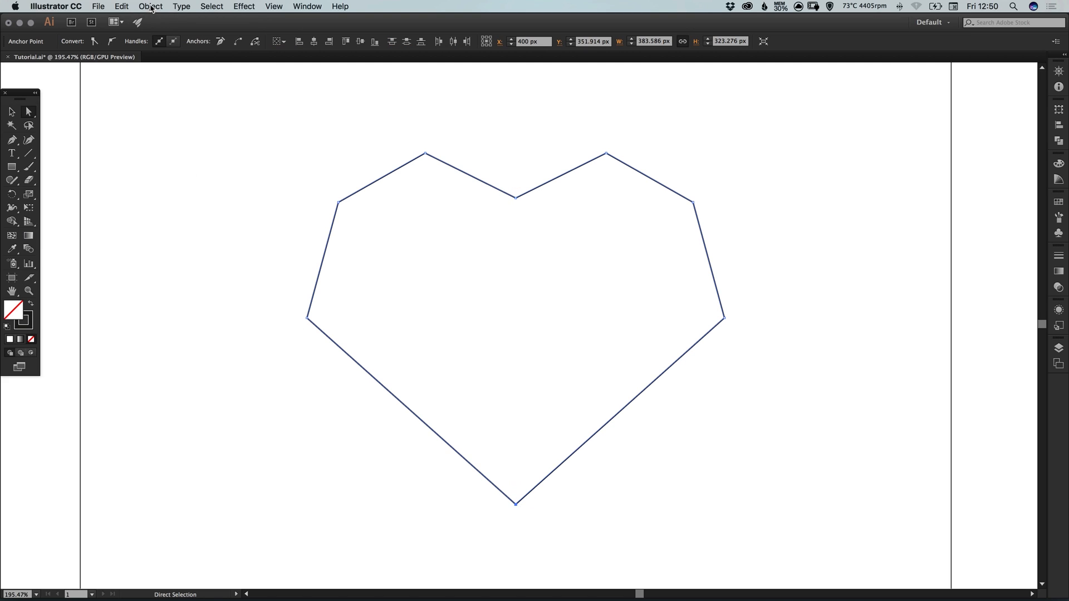
pyautogui.click(151, 6)
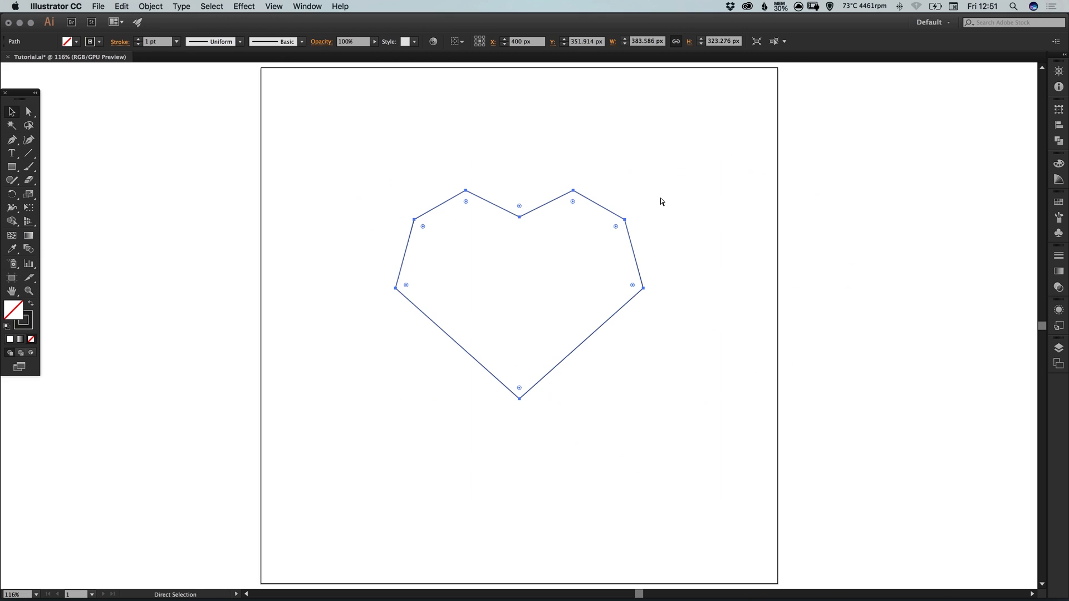
pyautogui.click(10, 112)
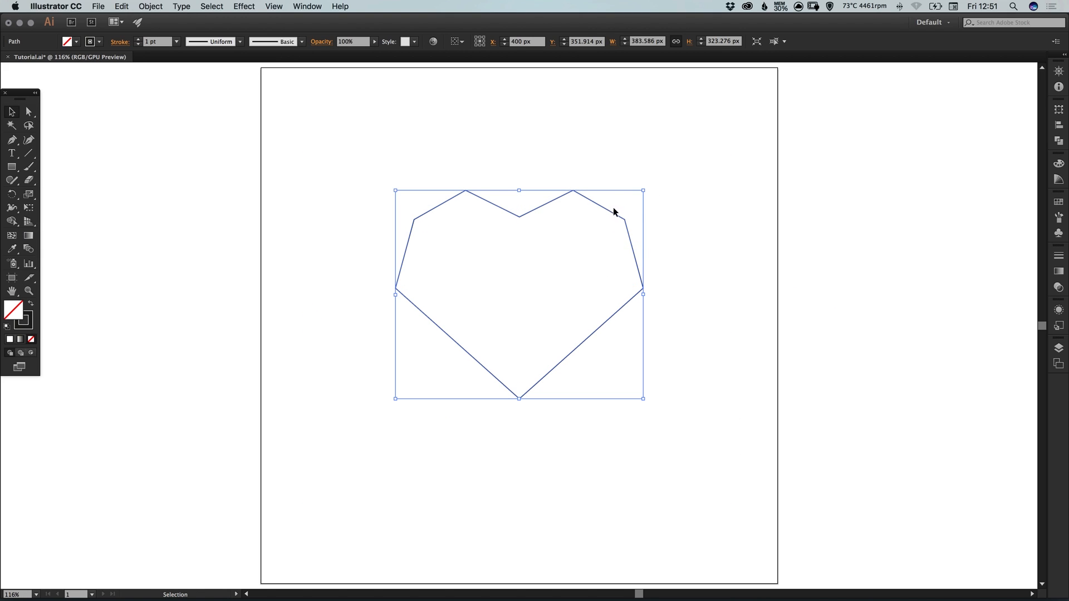
pyautogui.moveTo(646, 192)
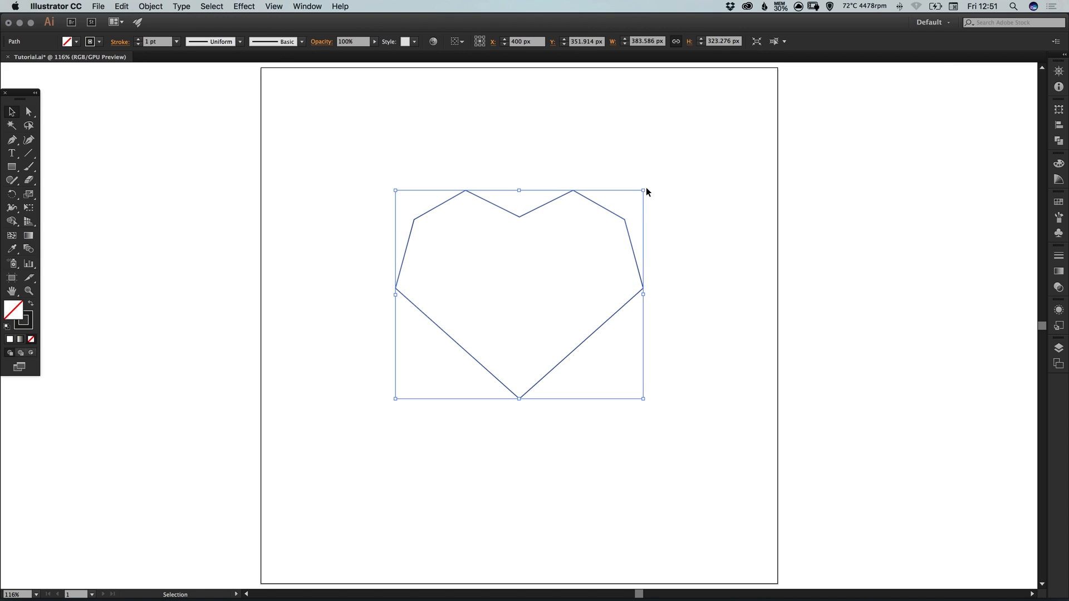
pyautogui.moveTo(642, 190)
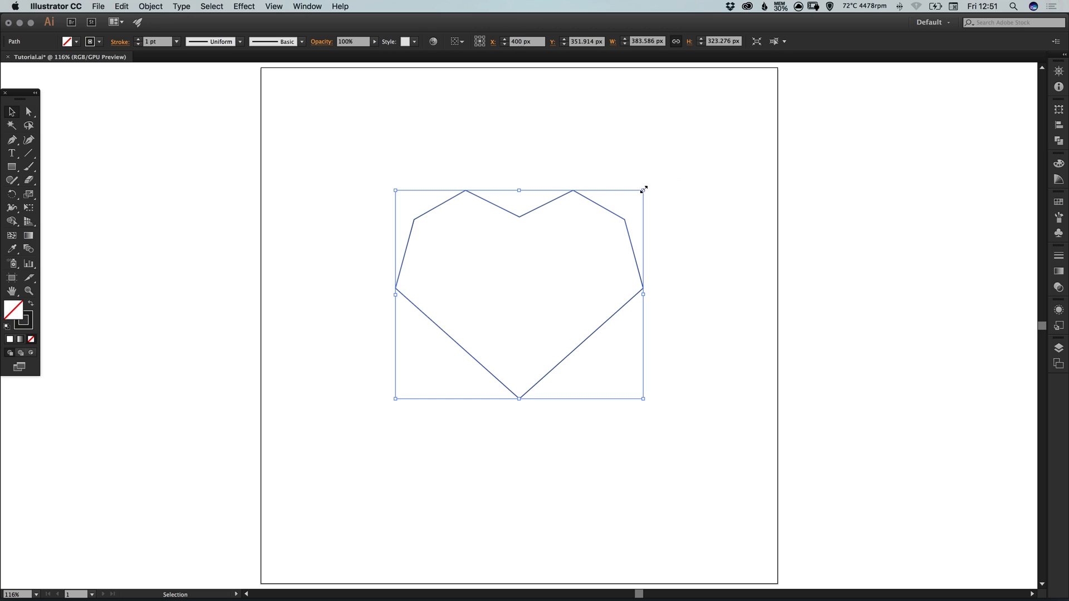
# - Enlarge the heart to roughly 490 px wide and centre it horizontally on the artboard
pyautogui.moveTo(642, 190); pyautogui.dragTo(649, 181)
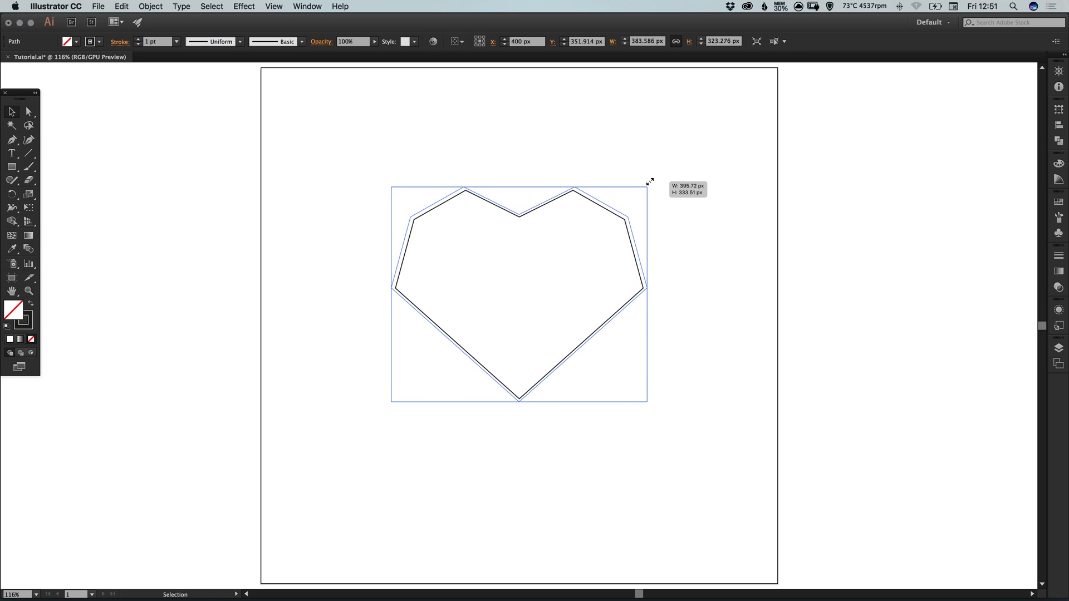
pyautogui.moveTo(646, 187); pyautogui.dragTo(680, 161)
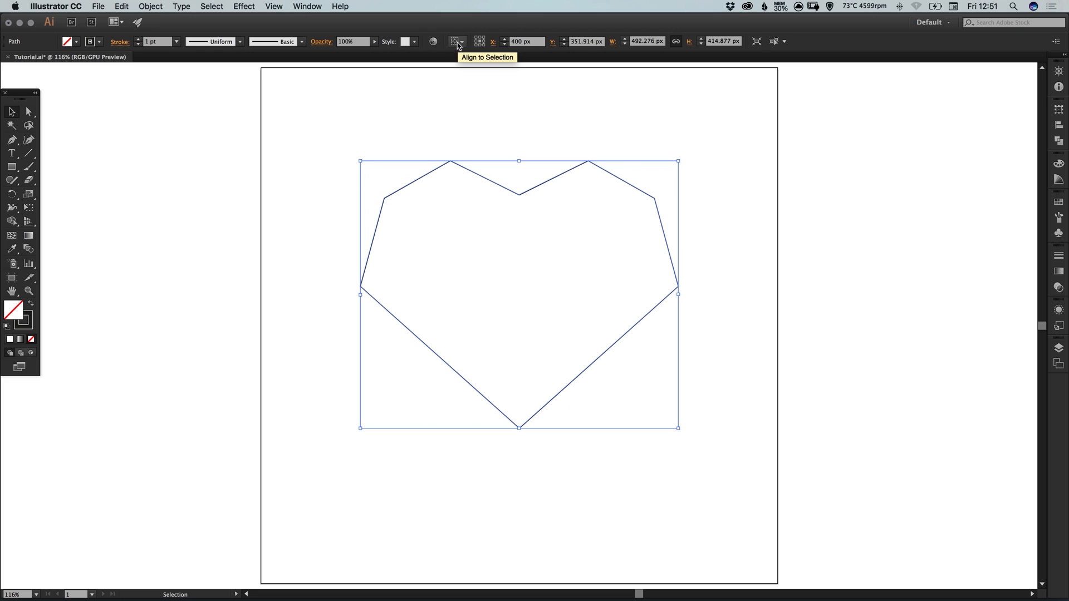
pyautogui.click(457, 41)
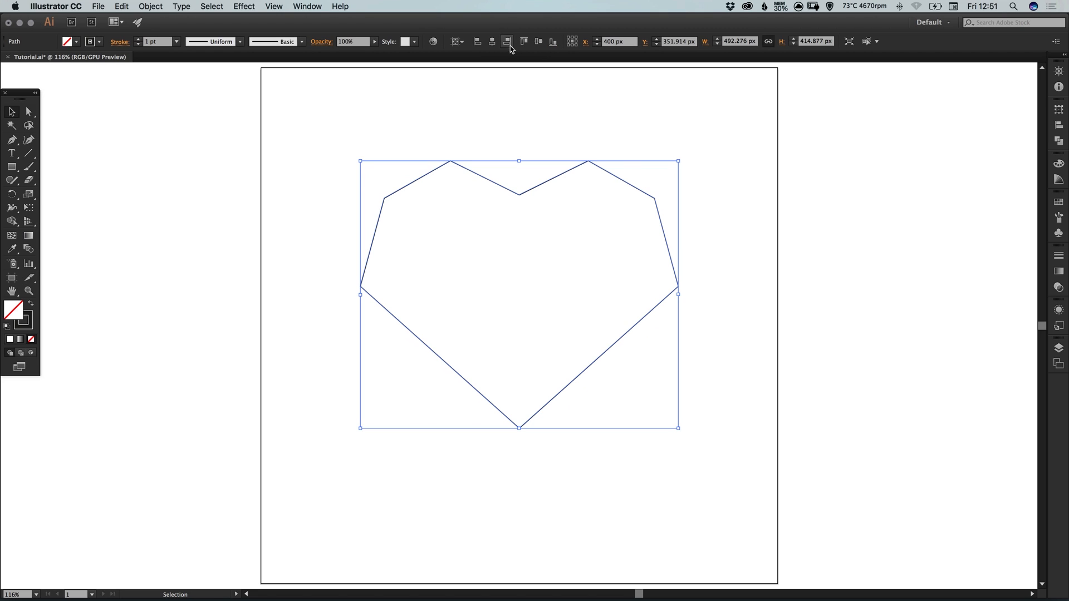
pyautogui.click(476, 41)
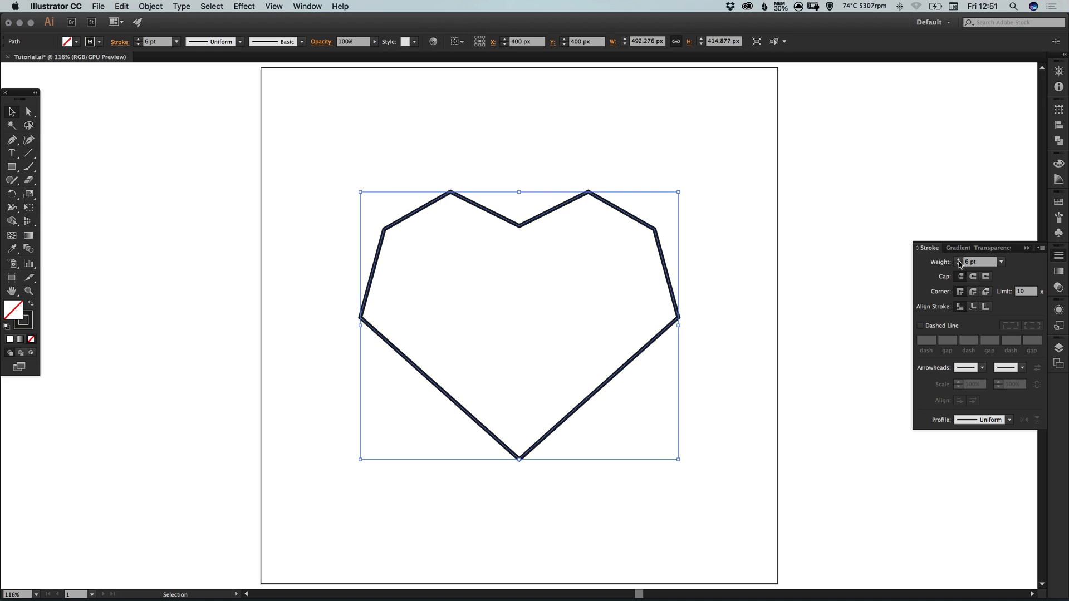
# - Thicken the heart outline to a 14 pt stroke with round corner joins
pyautogui.write('11 pt')
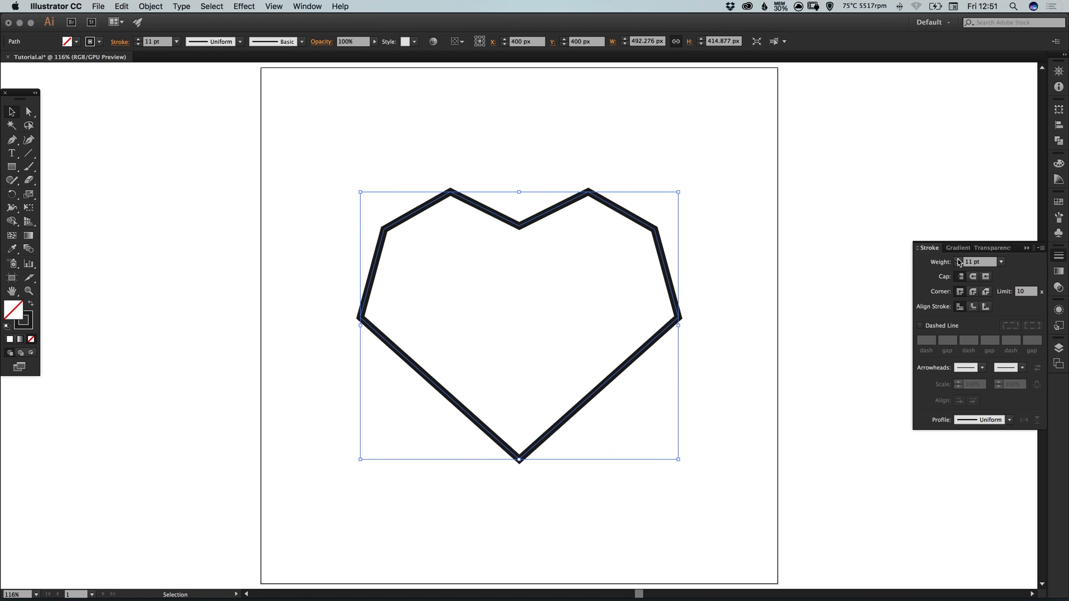
pyautogui.click(959, 259)
pyautogui.write('14')
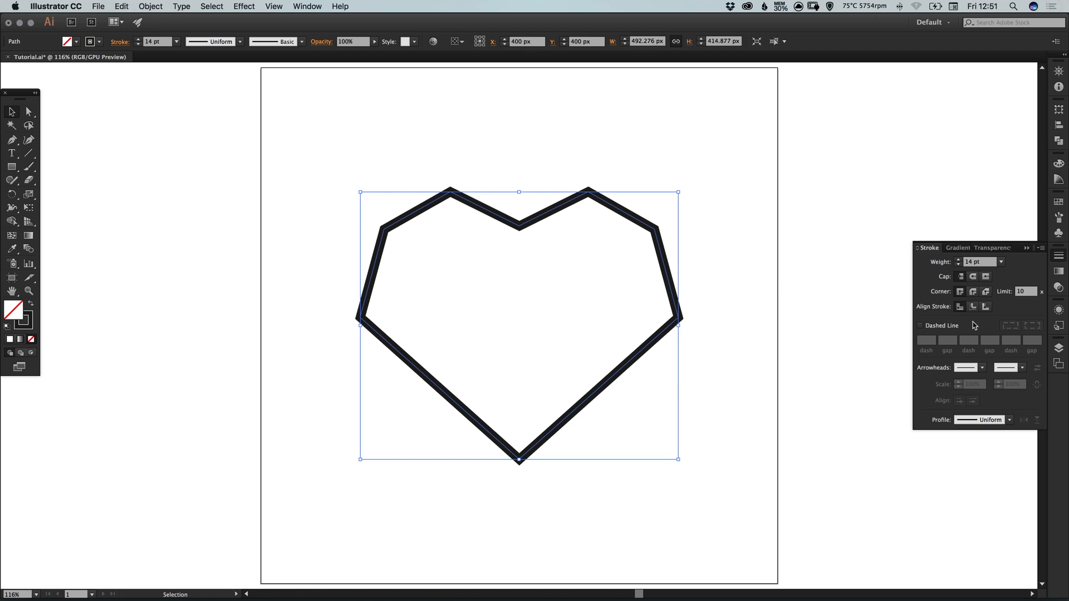
pyautogui.click(693, 248)
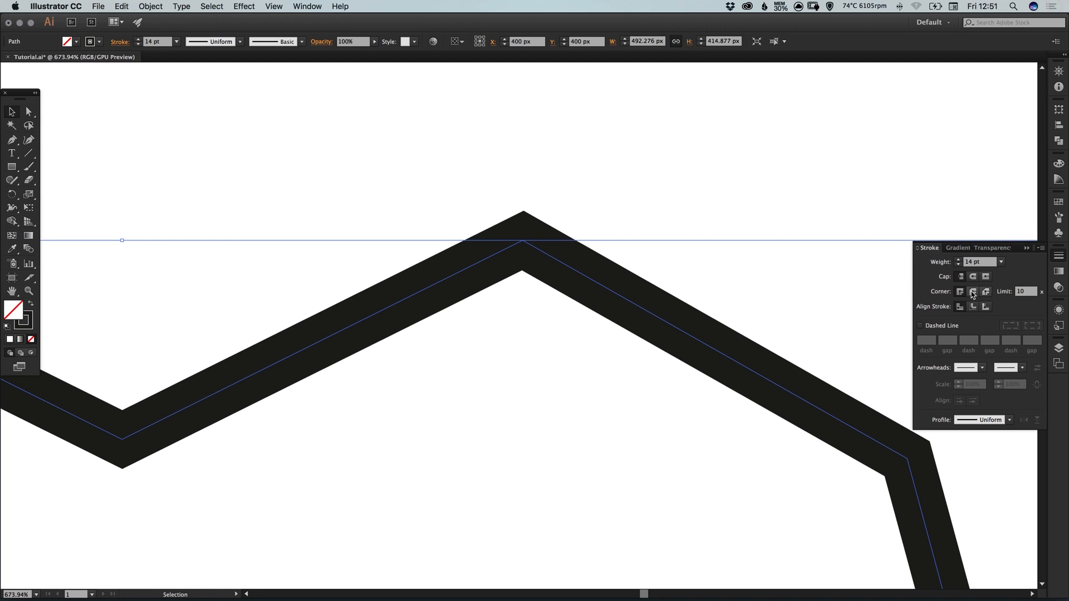
pyautogui.moveTo(974, 292)
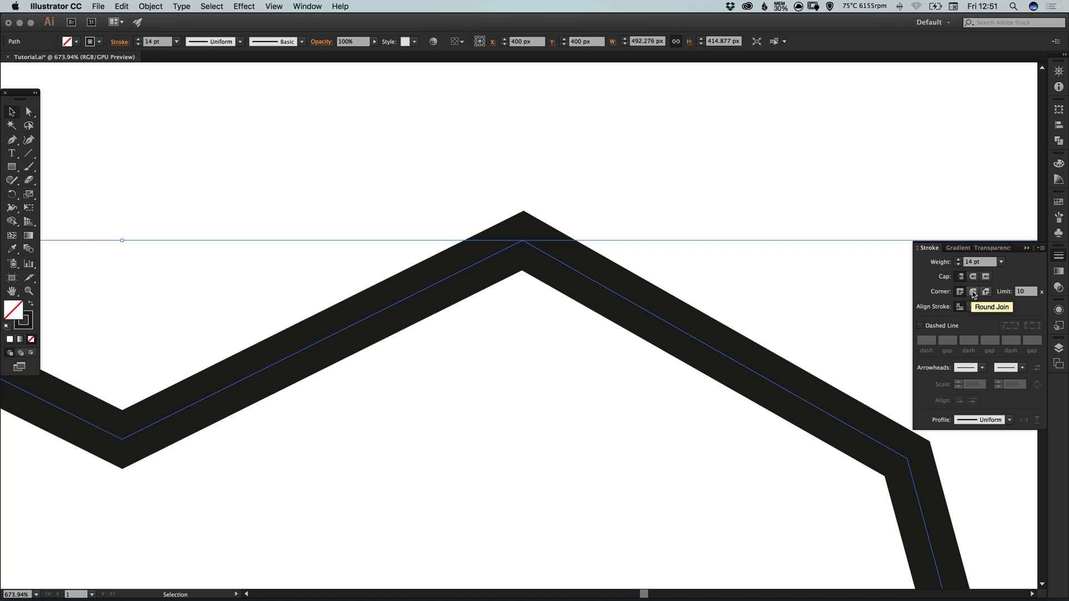
pyautogui.click(972, 292)
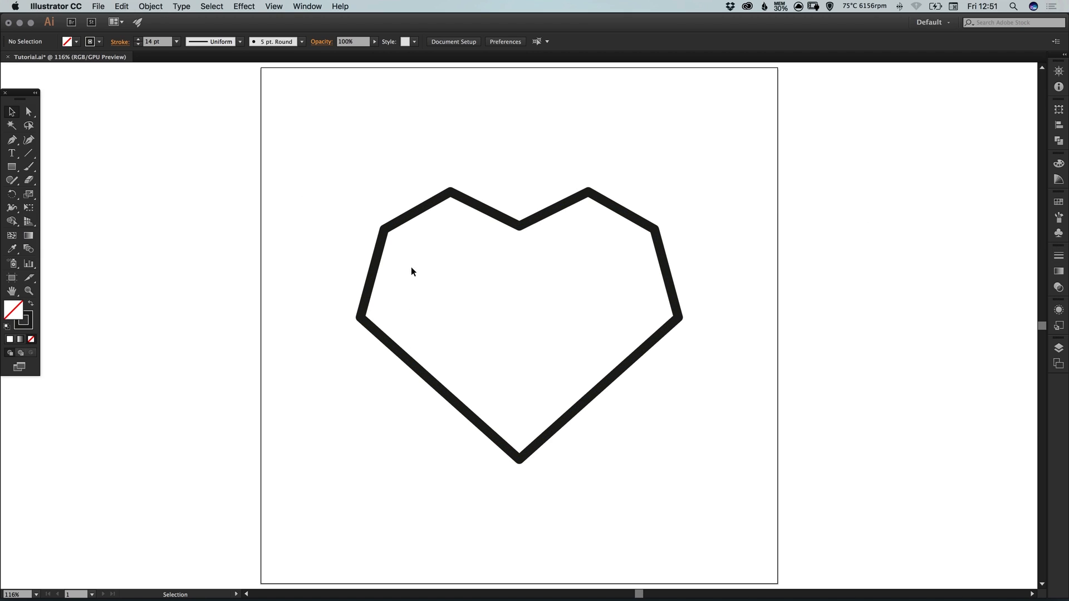
pyautogui.moveTo(568, 326)
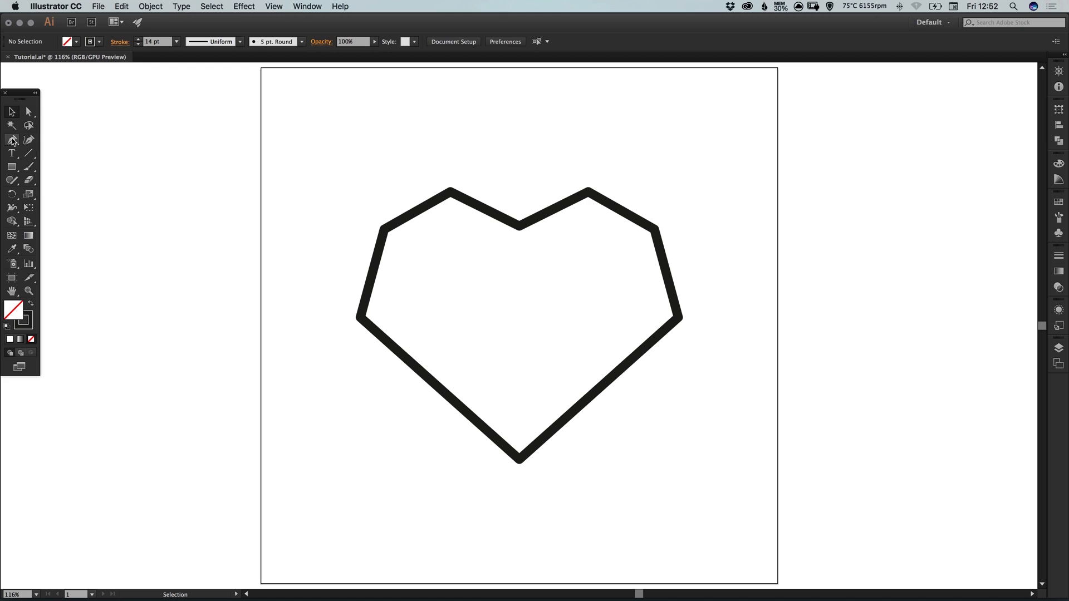
# - Set a 7 pt stroke for the Pen tool and draw the first facet line, deselecting after it
pyautogui.click(11, 141)
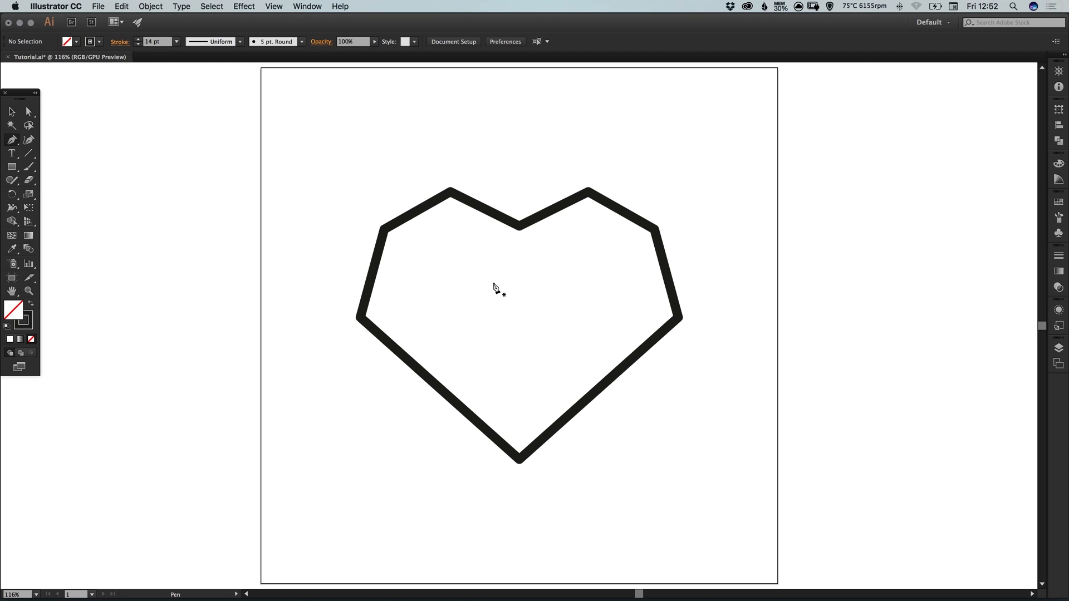
pyautogui.click(1060, 257)
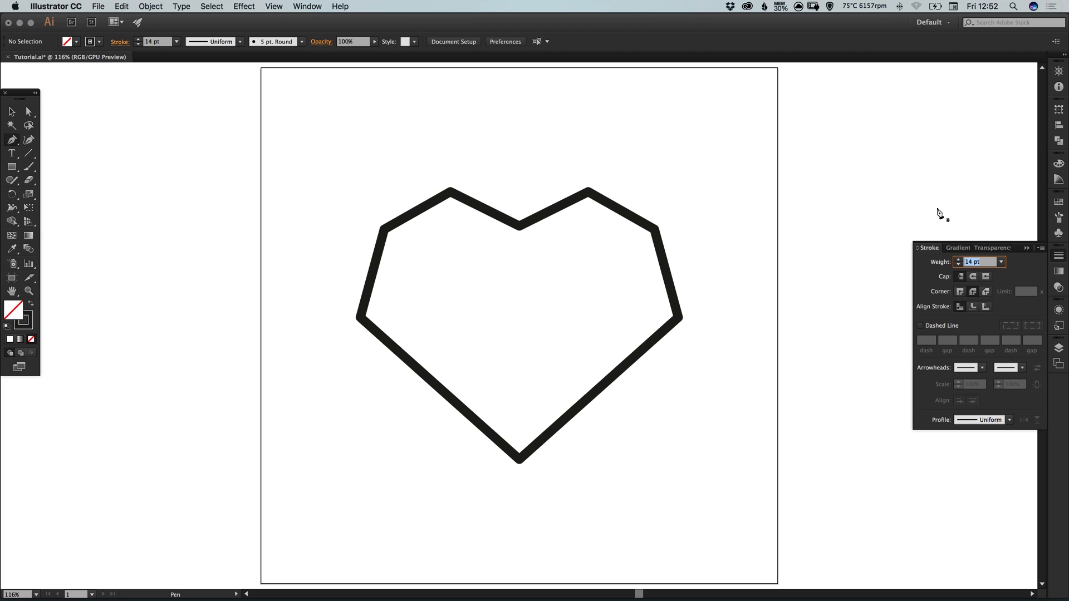
pyautogui.write('7')
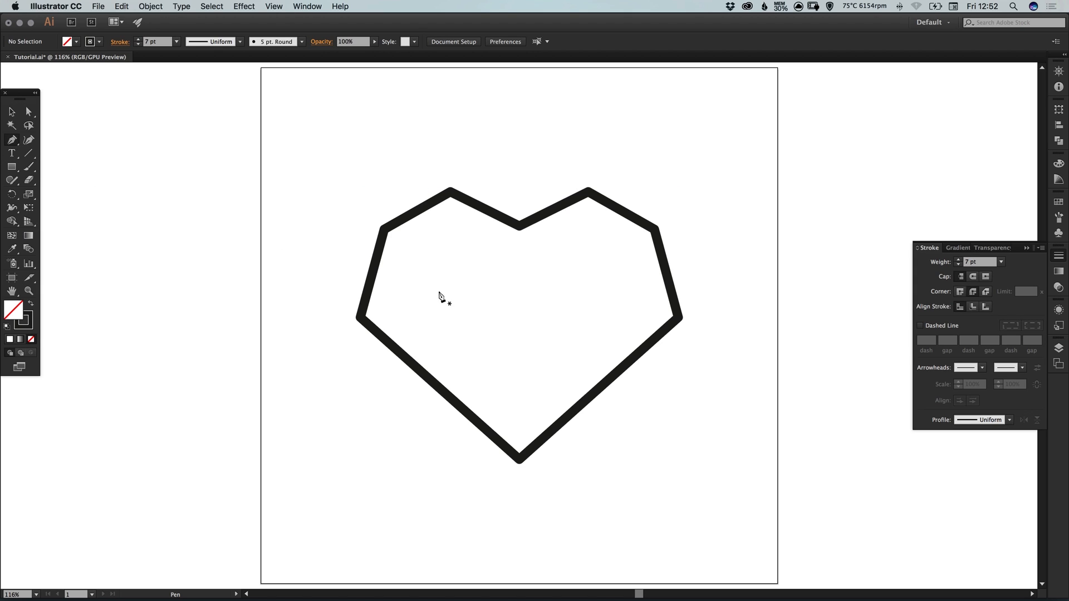
pyautogui.click(212, 7)
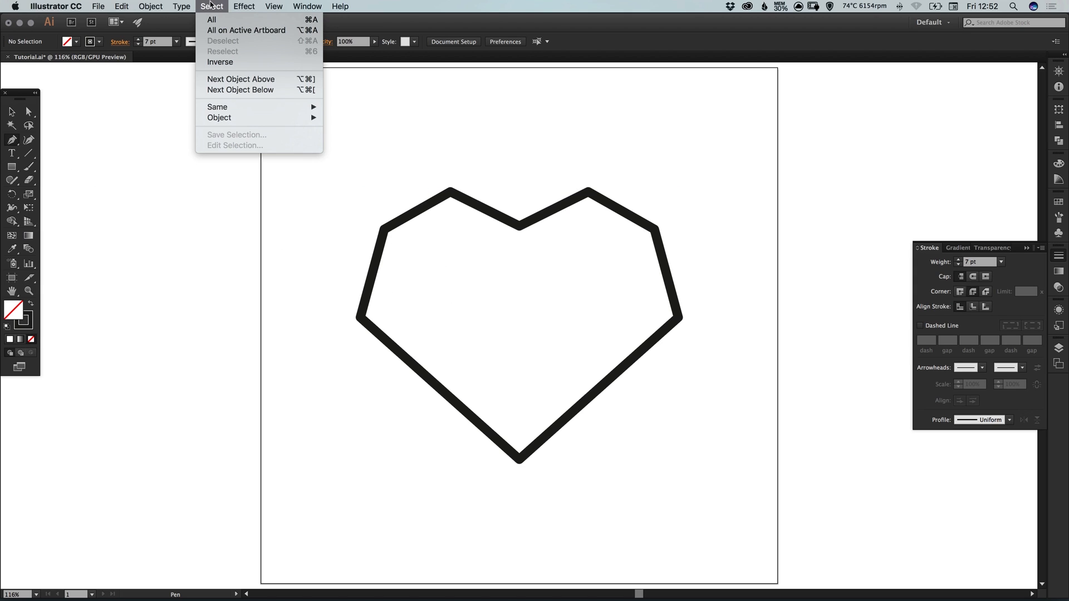
pyautogui.moveTo(241, 44)
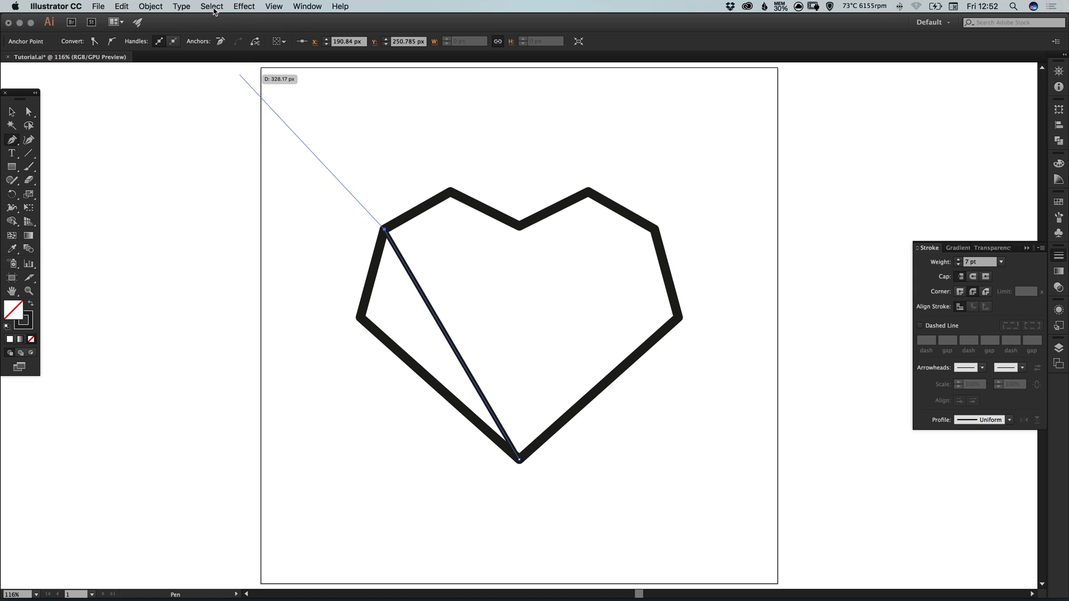
pyautogui.click(212, 7)
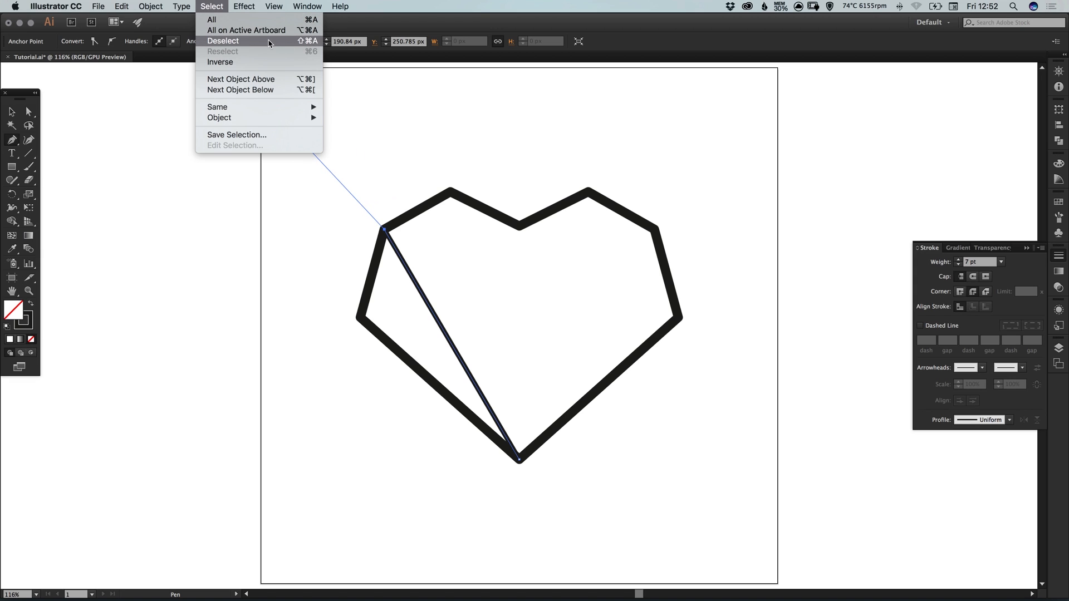
pyautogui.click(223, 41)
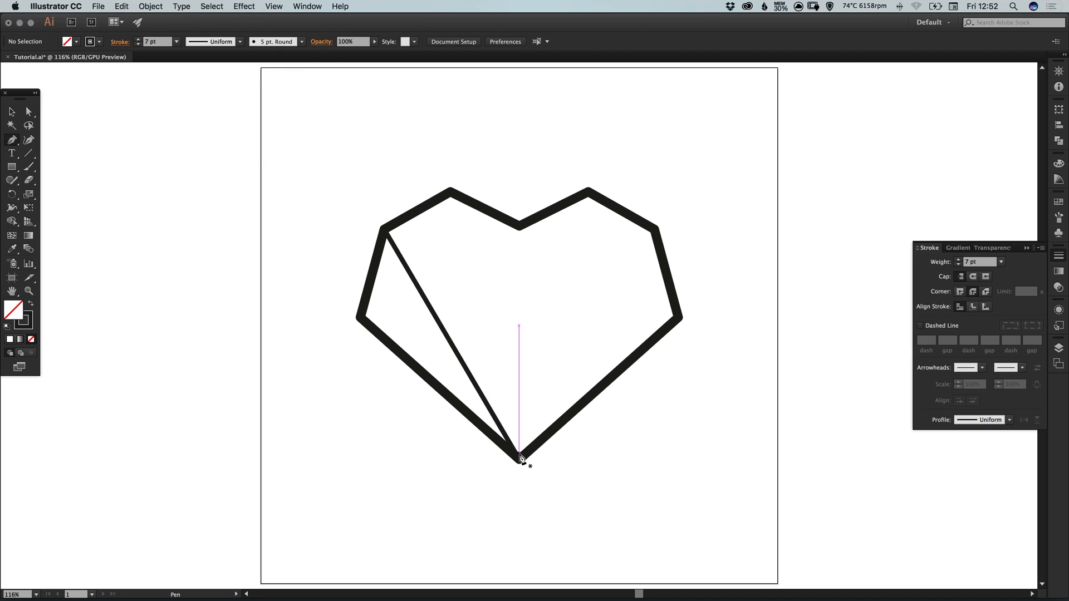
# - Draw facet lines from the bottom point to both top peaks and a horizontal line between the side points
pyautogui.moveTo(518, 457); pyautogui.dragTo(453, 205)
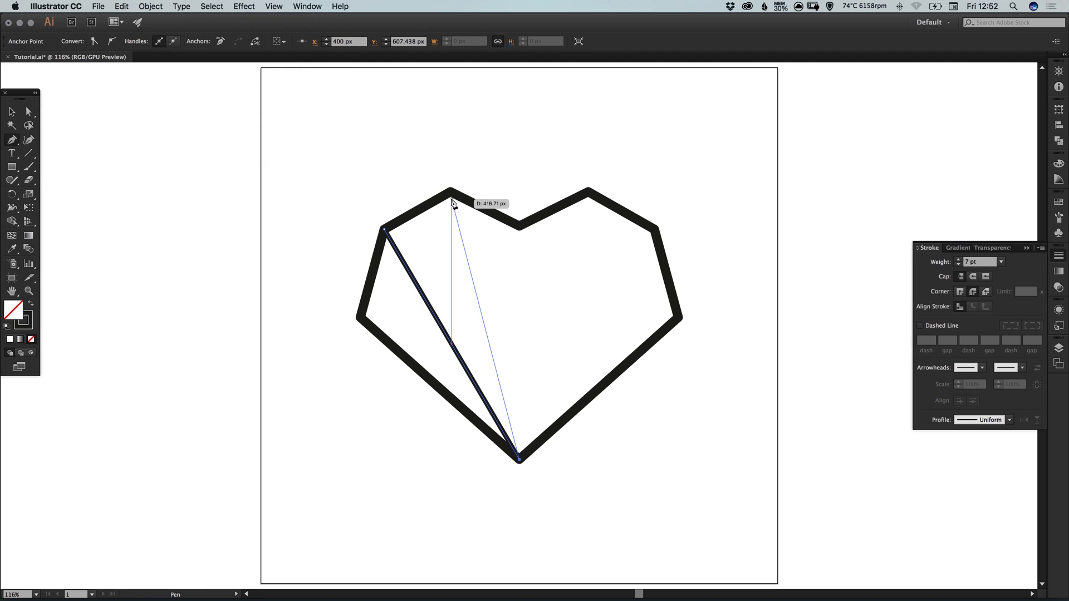
pyautogui.click(452, 199)
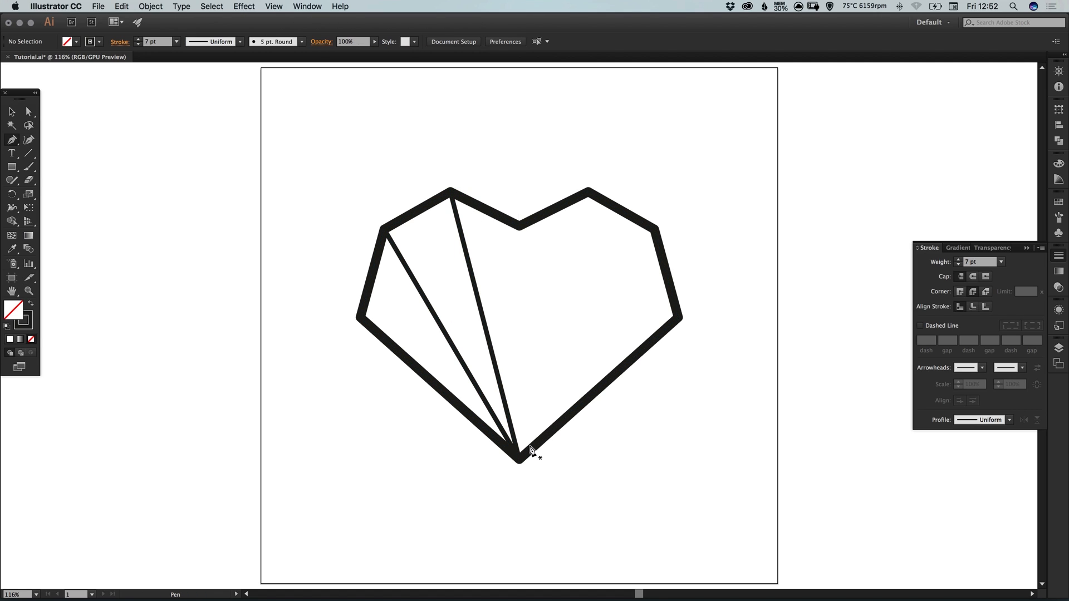
pyautogui.click(520, 458)
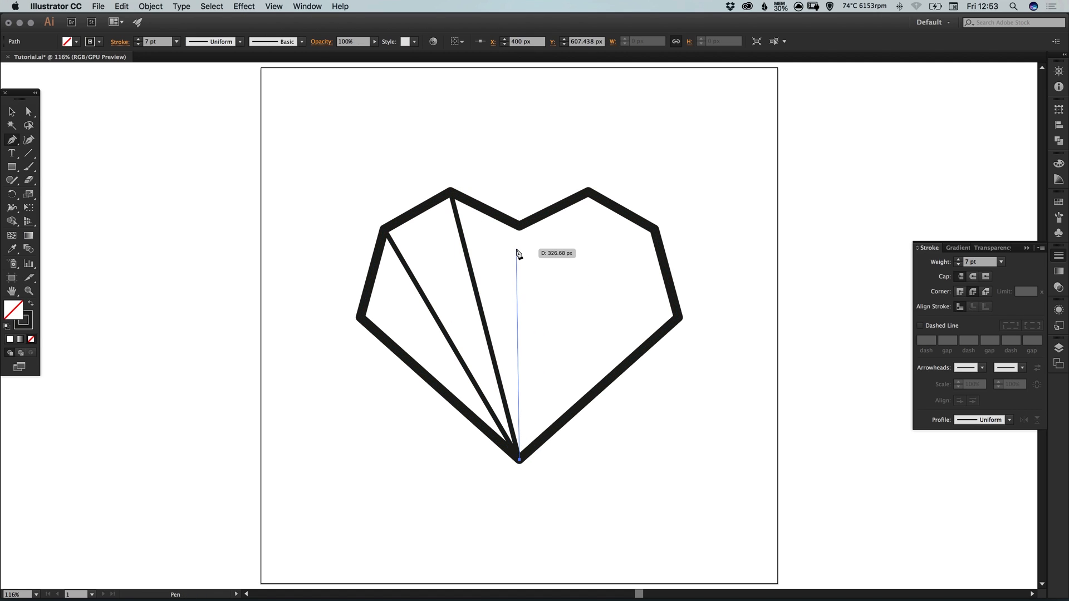
pyautogui.click(590, 196)
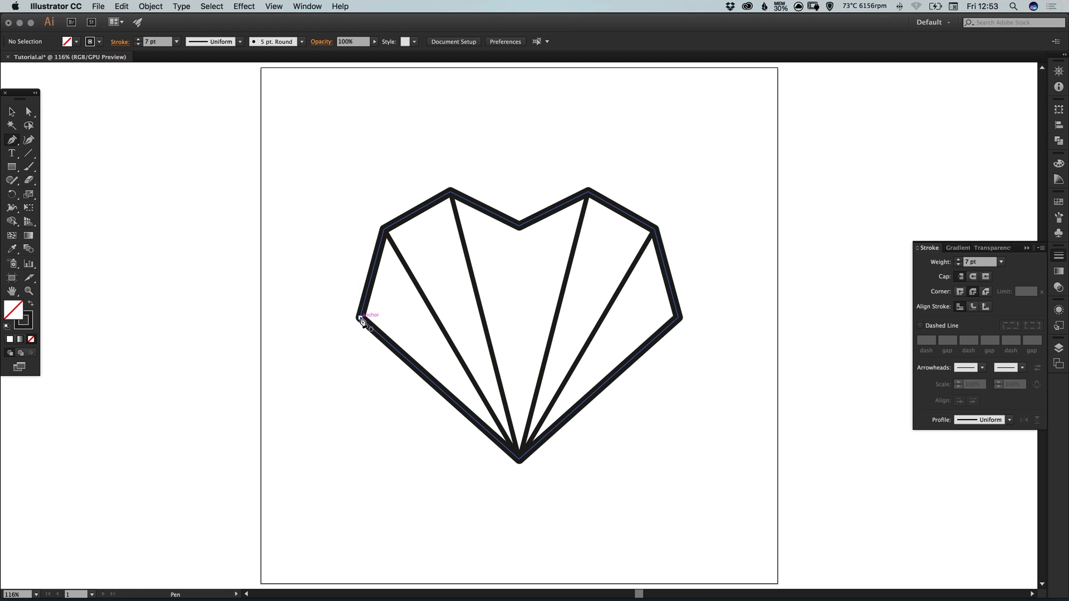
pyautogui.moveTo(361, 318); pyautogui.dragTo(679, 319)
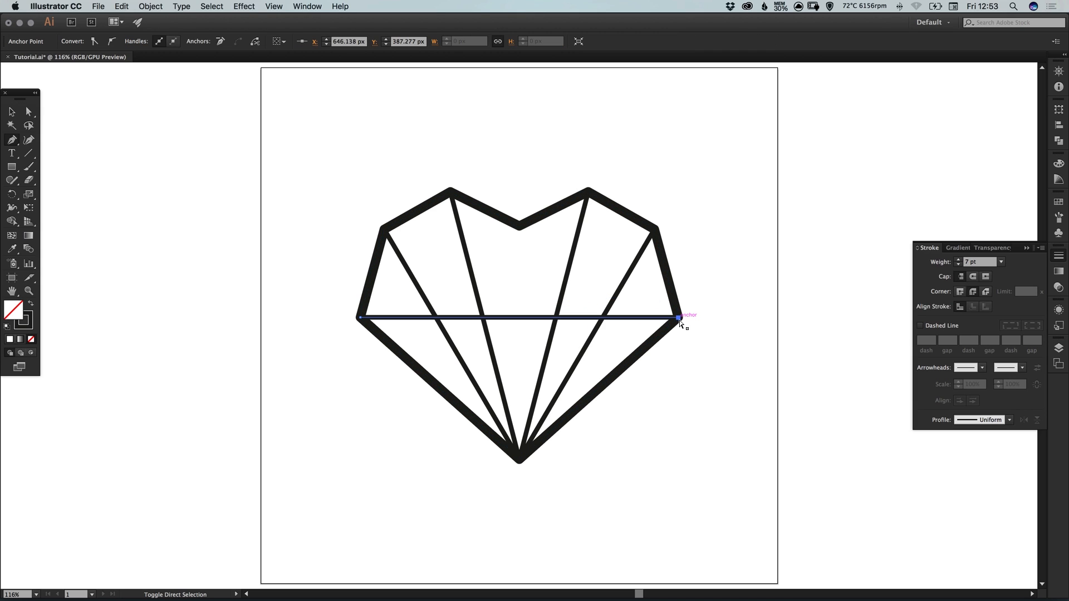
pyautogui.click(212, 6)
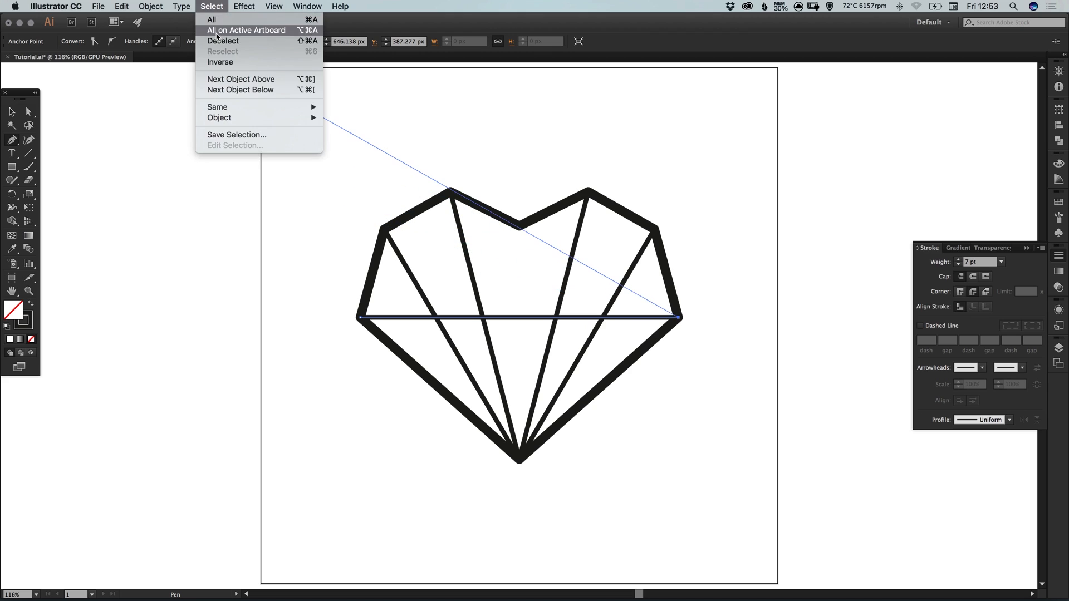
pyautogui.click(223, 40)
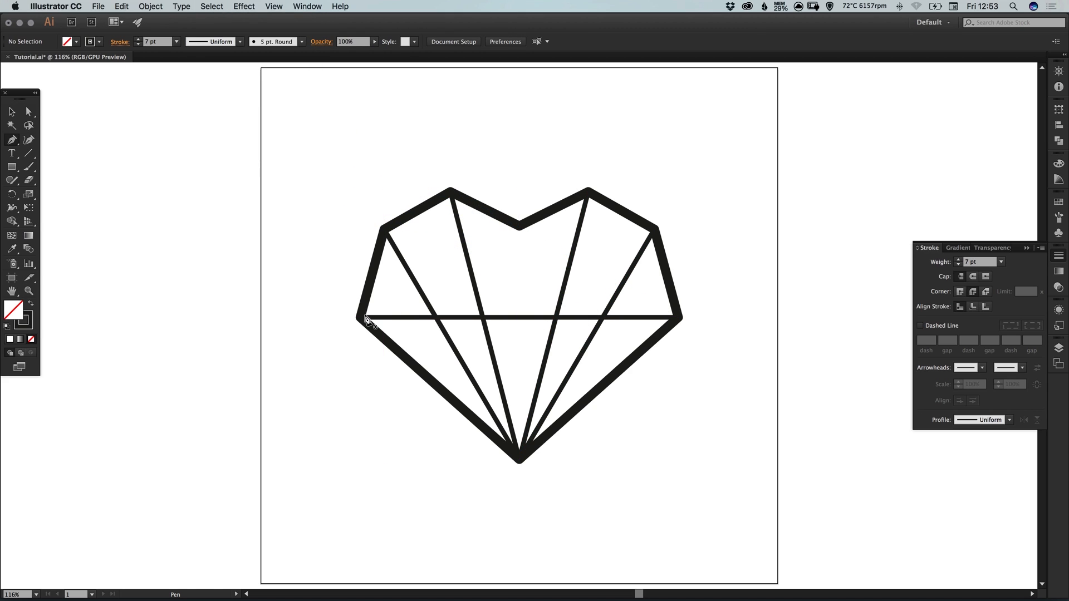
# - Draw the crossing diagonal facet lines across the heart's upper half
pyautogui.click(363, 319)
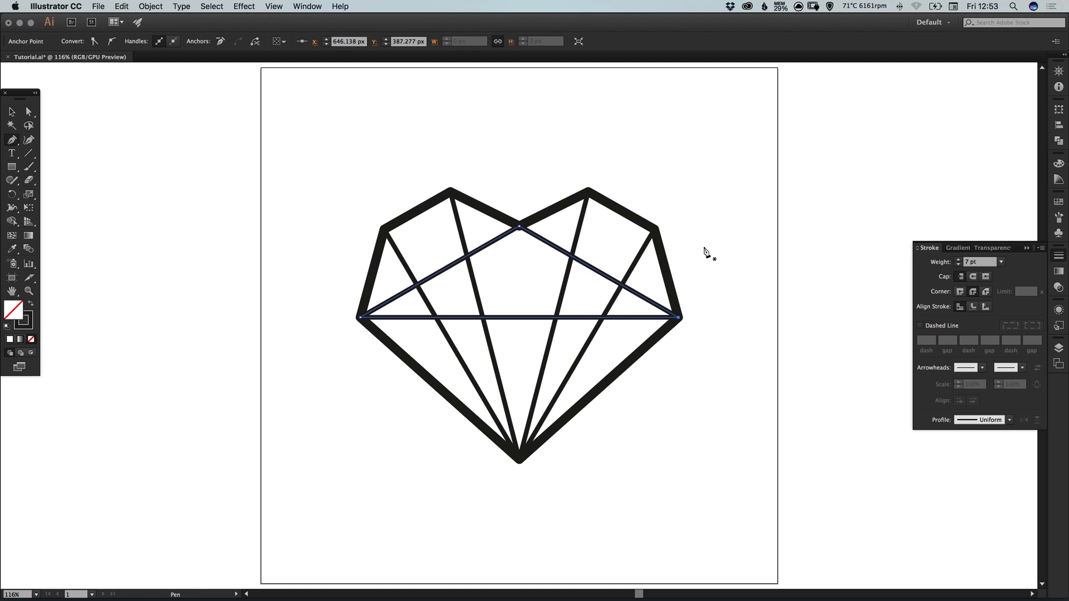
pyautogui.click(597, 273)
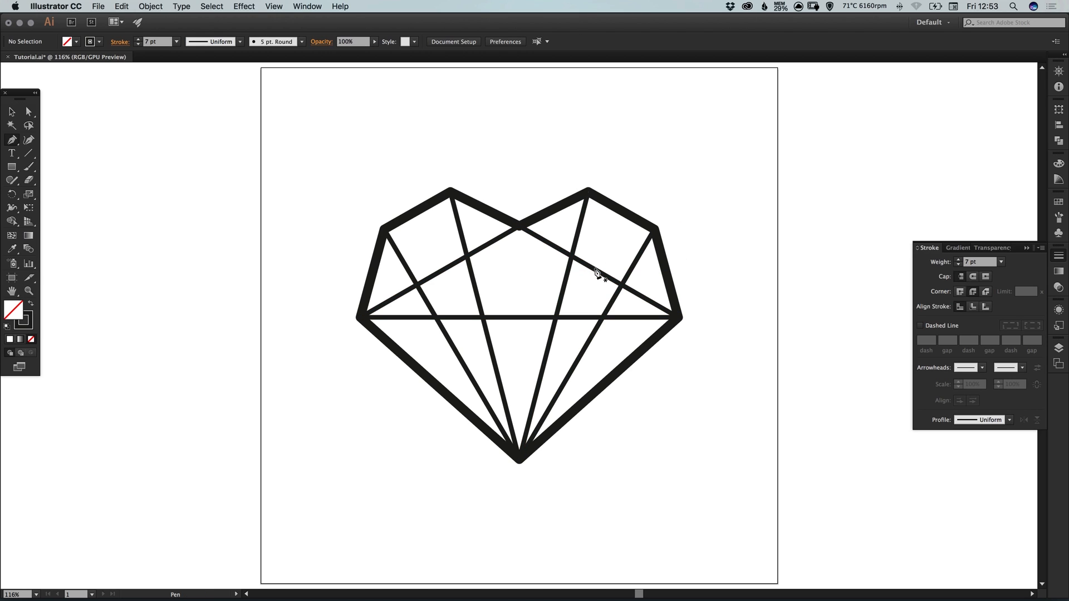
pyautogui.moveTo(556, 324)
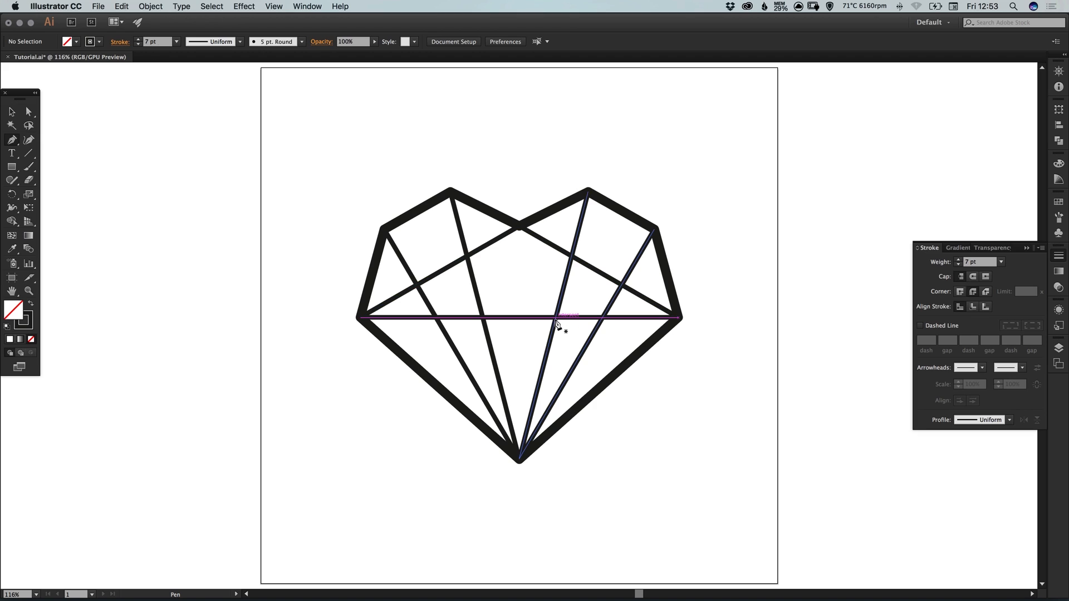
pyautogui.click(556, 319)
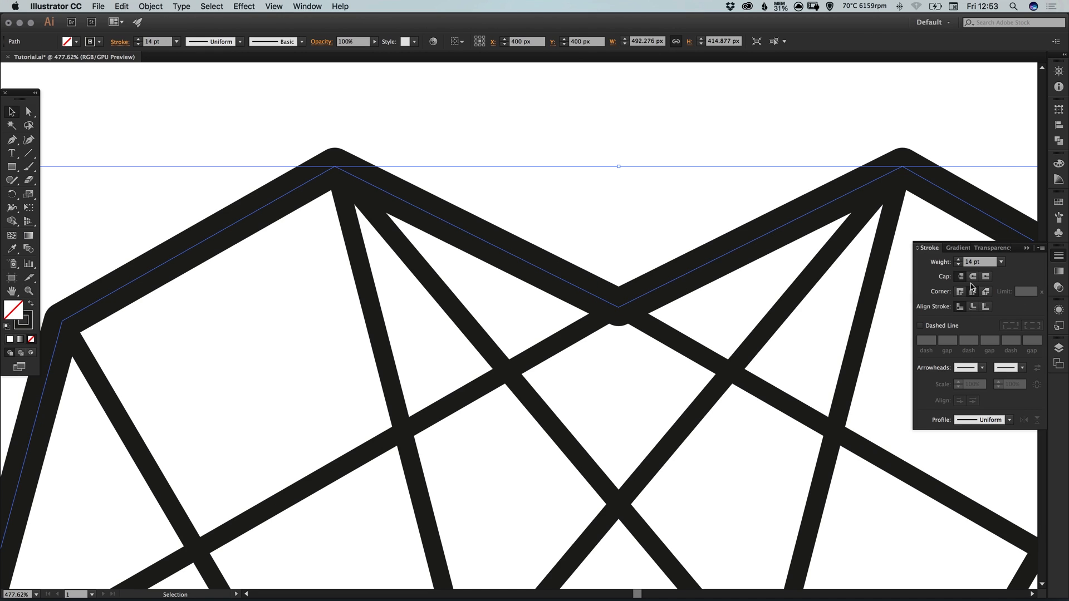
# - Restore miter joins on the outline and drag the diagonals' junction onto the top dip
pyautogui.click(961, 290)
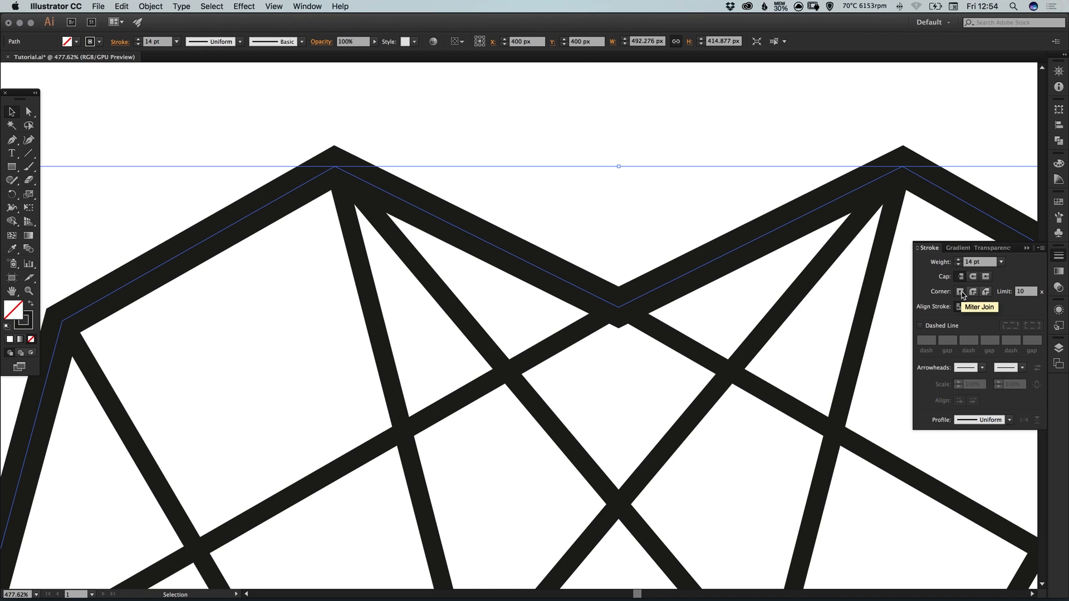
pyautogui.click(28, 111)
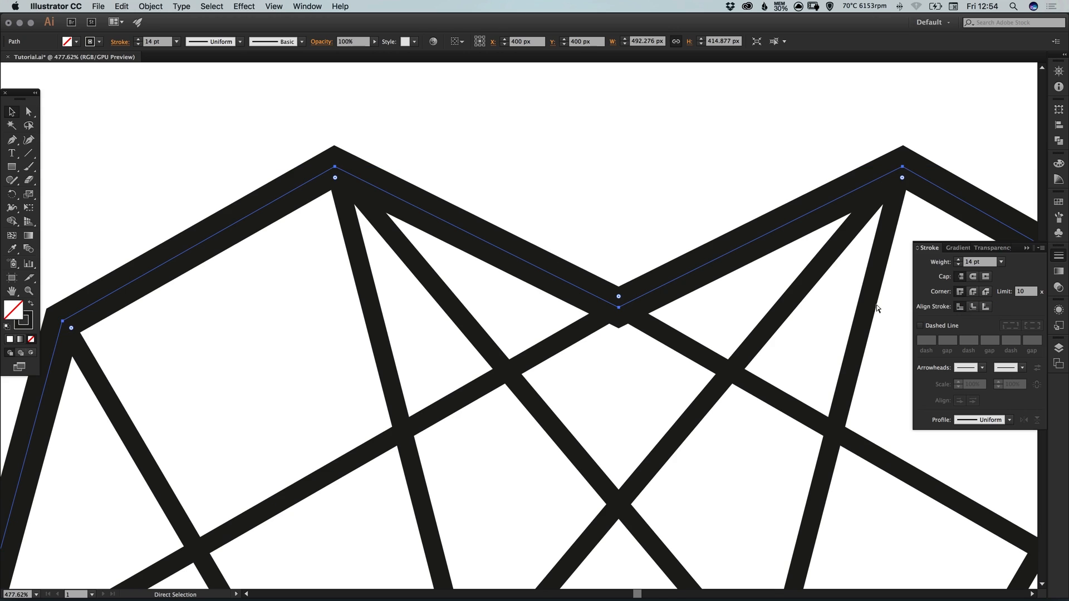
pyautogui.moveTo(619, 297); pyautogui.dragTo(618, 304)
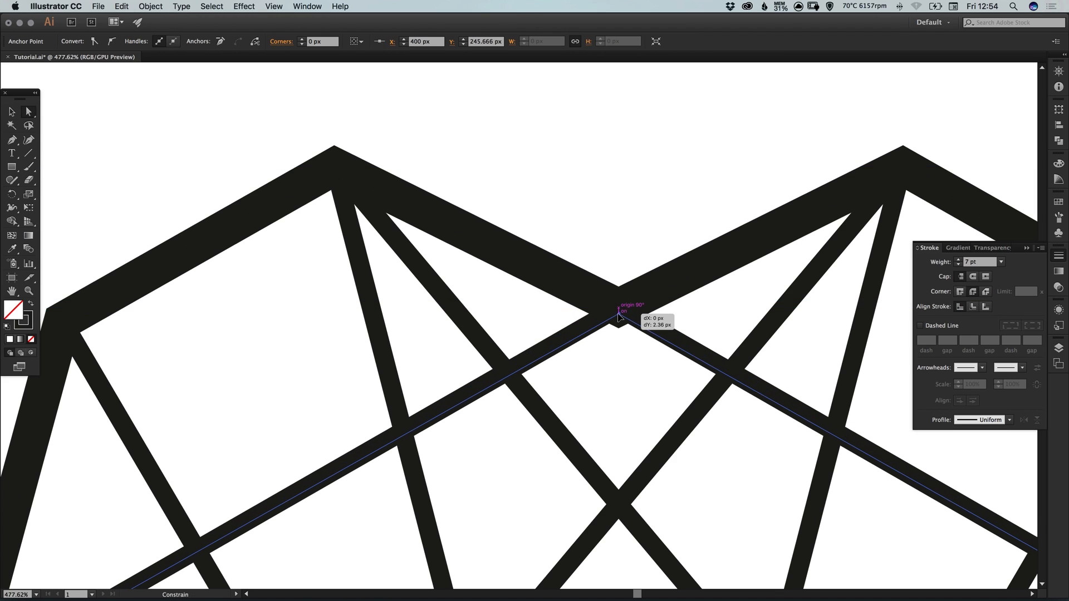
pyautogui.moveTo(619, 312); pyautogui.dragTo(619, 317)
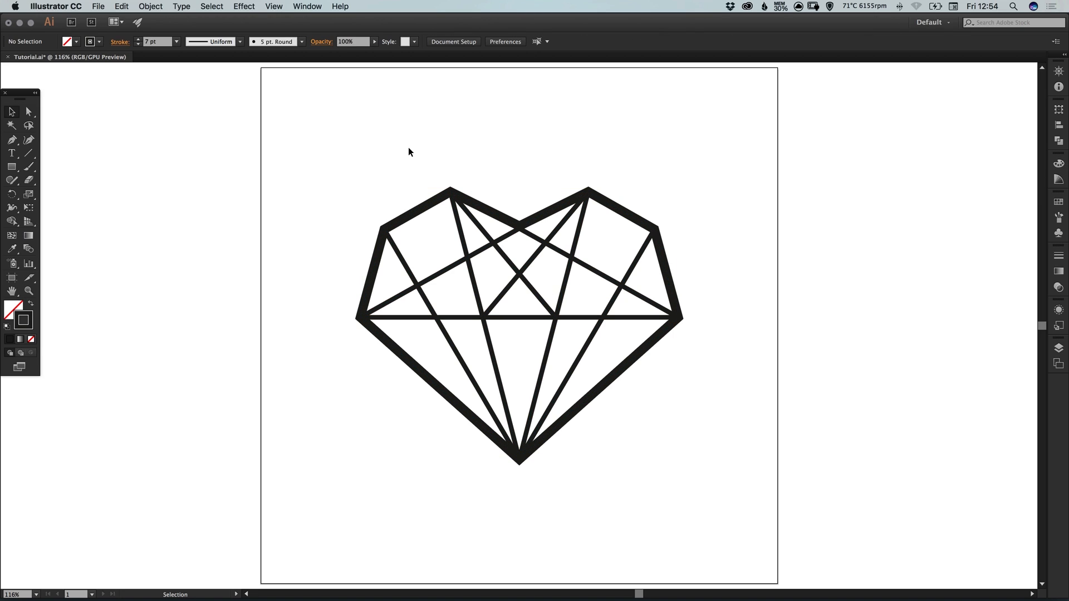
# - Select the whole heart and enlarge it to fill more of the artboard
pyautogui.moveTo(409, 150); pyautogui.dragTo(546, 411)
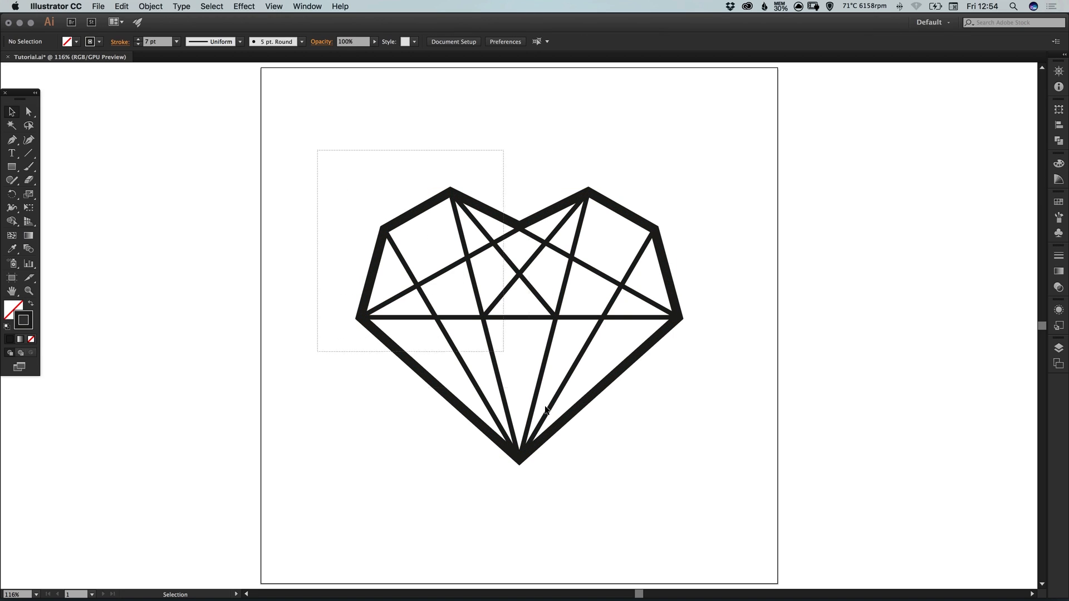
pyautogui.click(151, 7)
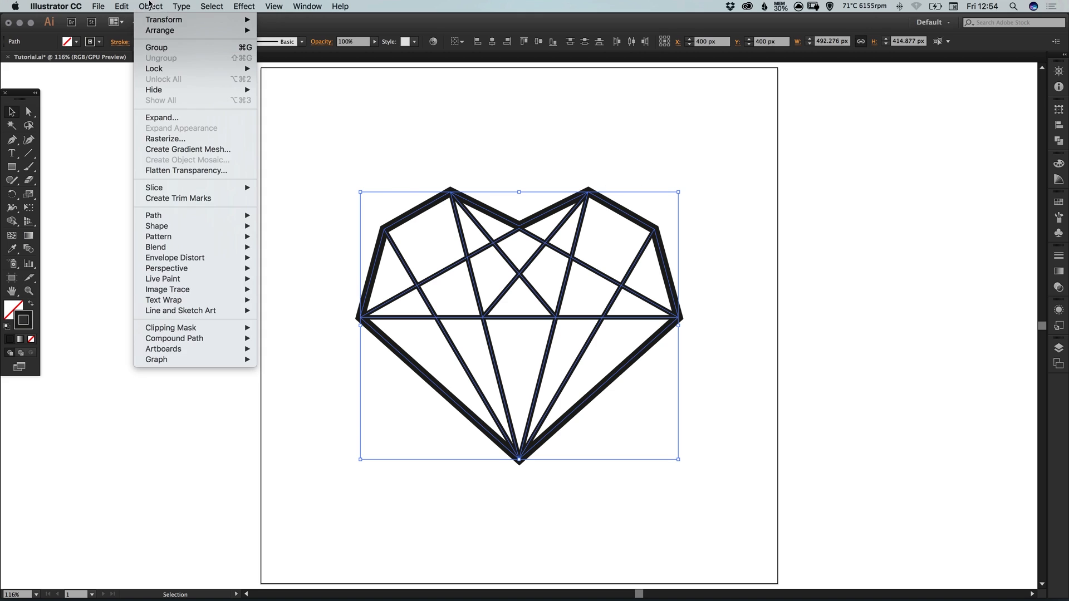
pyautogui.moveTo(404, 129)
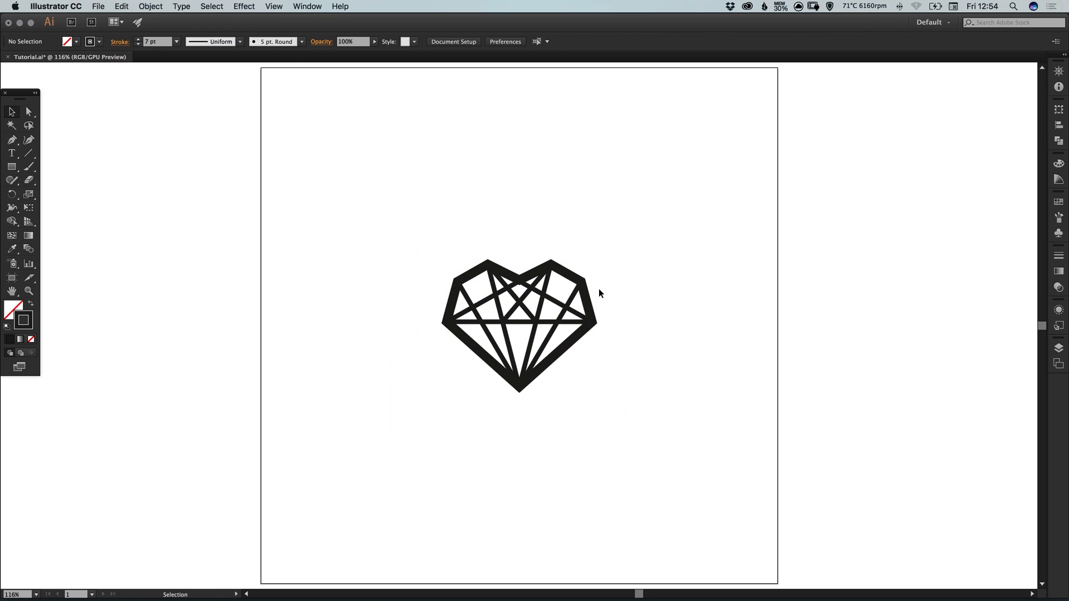
pyautogui.click(518, 324)
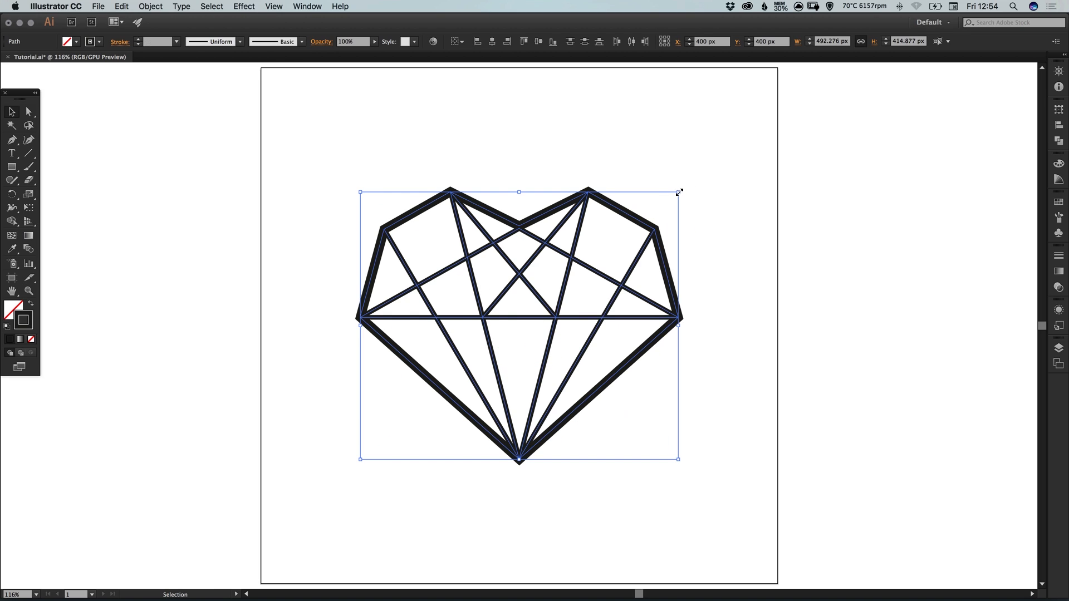
pyautogui.moveTo(679, 191); pyautogui.dragTo(791, 97)
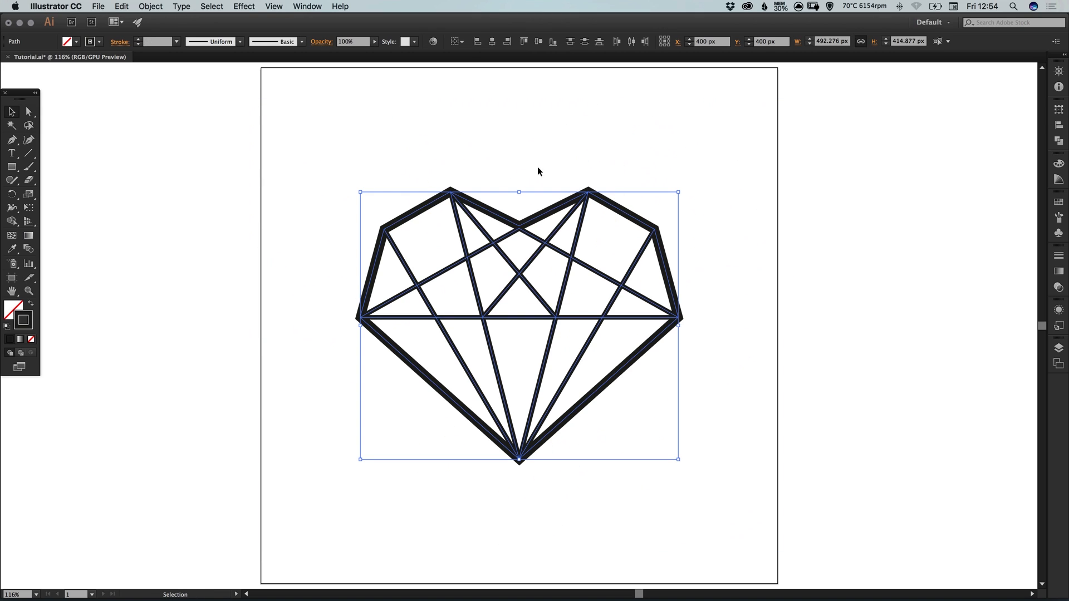
# - Expand the heart's strokes into filled outline shapes with Fill and Stroke checked
pyautogui.click(151, 7)
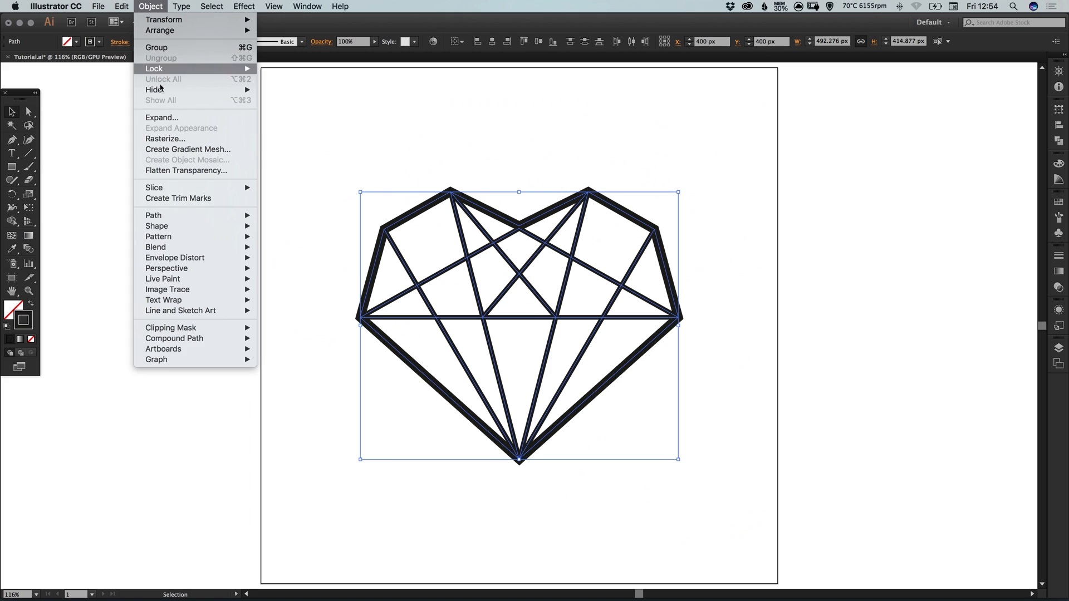
pyautogui.moveTo(162, 117)
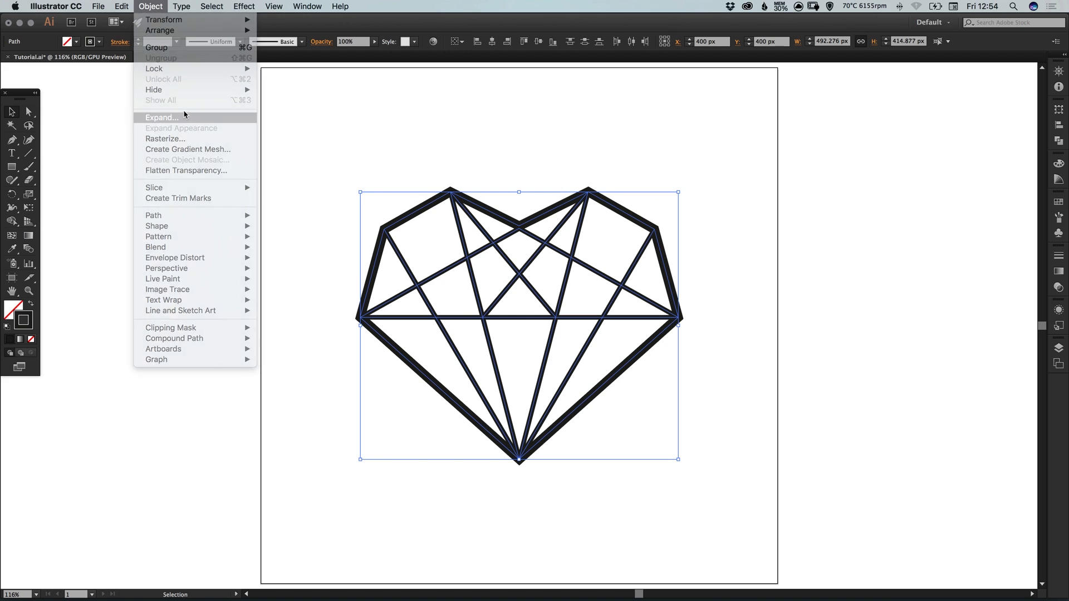
pyautogui.click(162, 117)
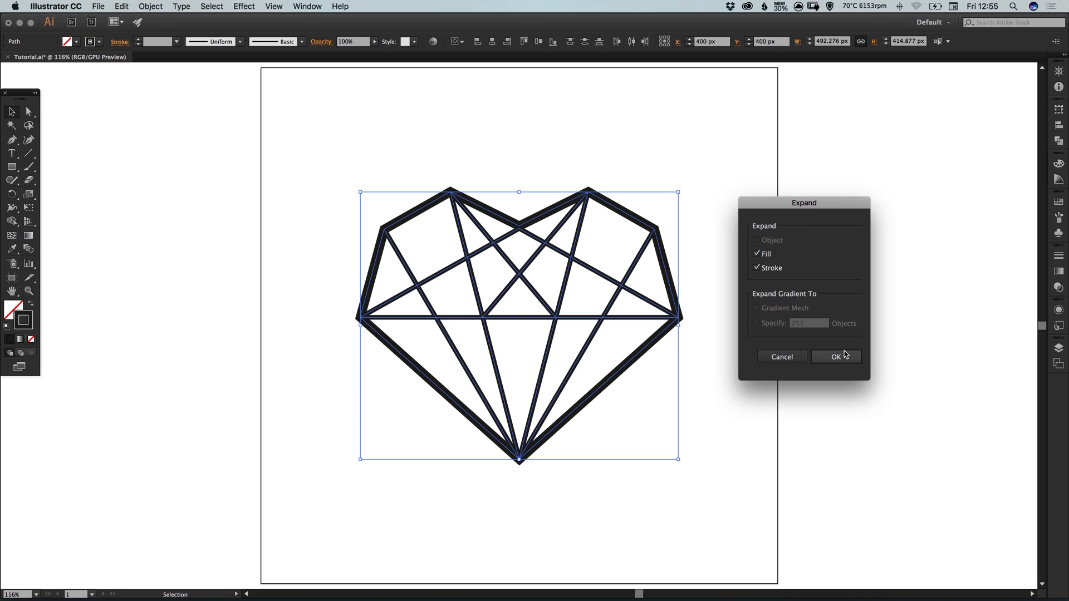
pyautogui.click(836, 357)
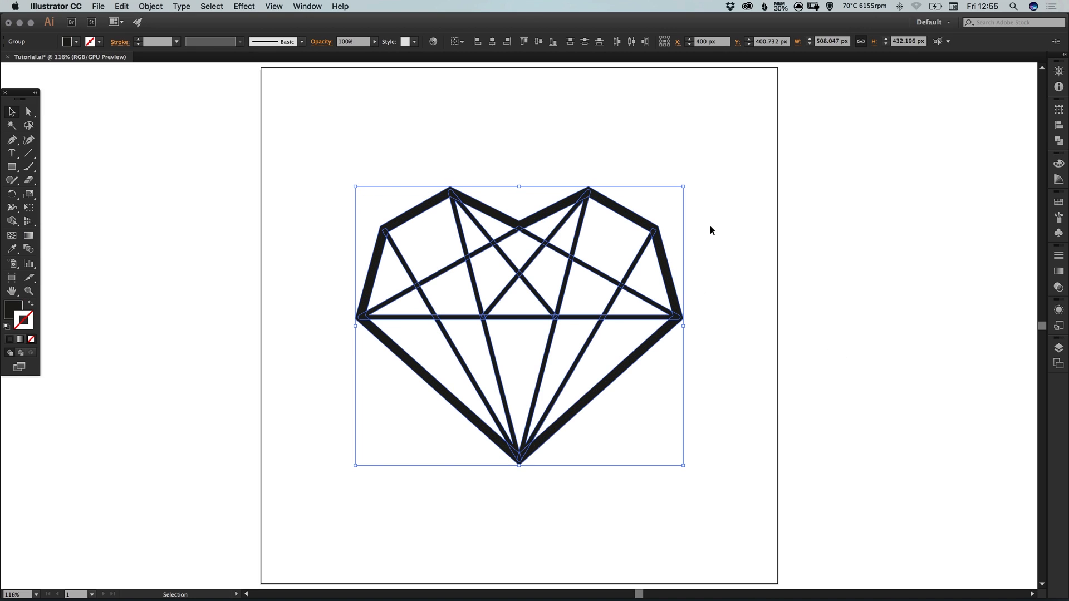
pyautogui.moveTo(707, 225)
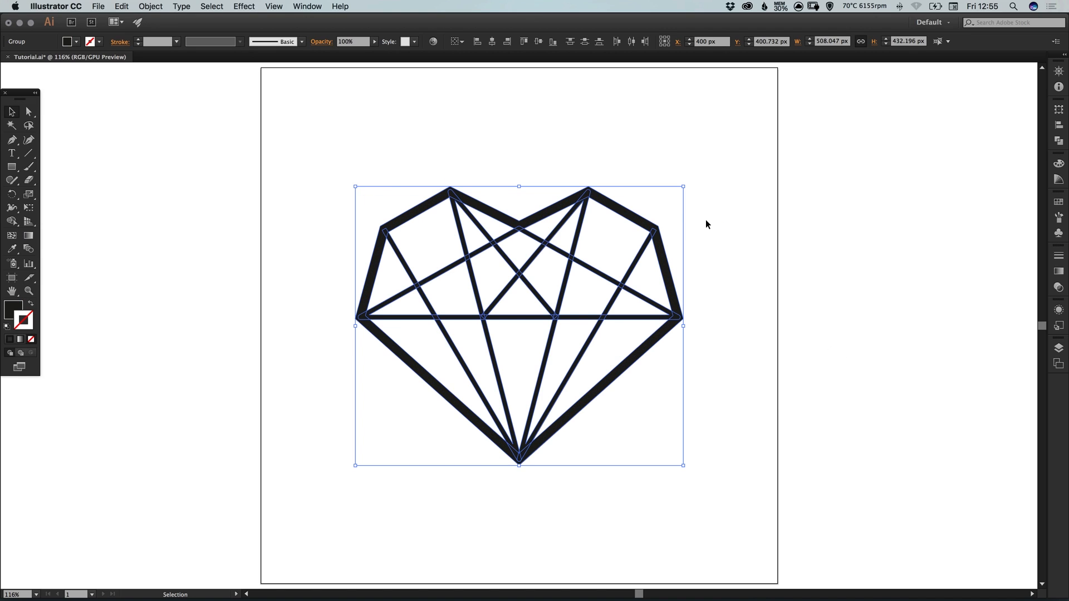
# - Check overlaps in Outline view, nudge a facet piece closed and Unite all pieces in Pathfinder
pyautogui.press('cmd+y')
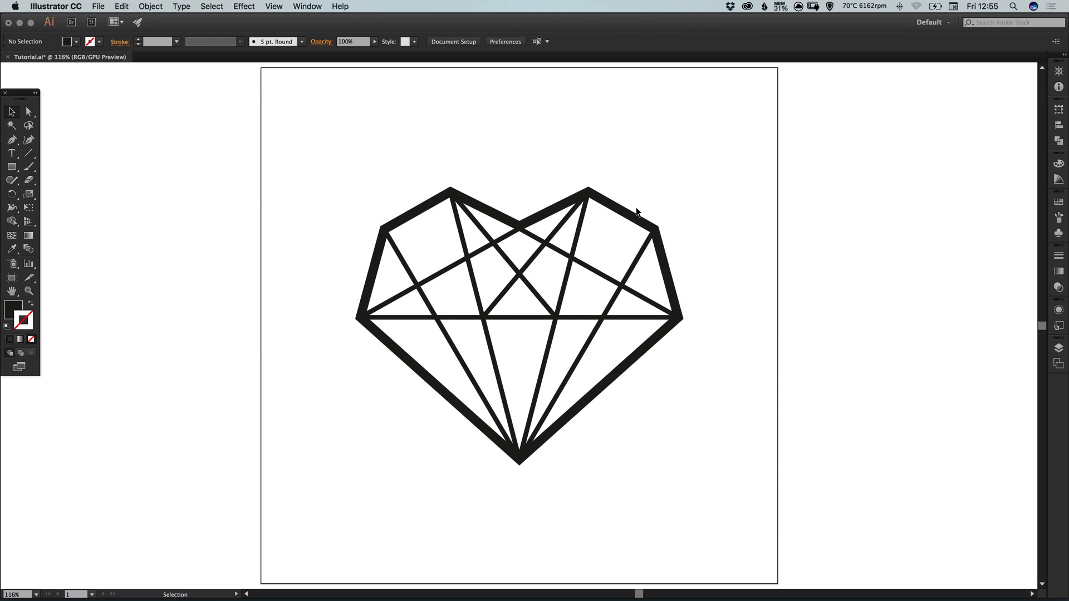
pyautogui.moveTo(345, 139)
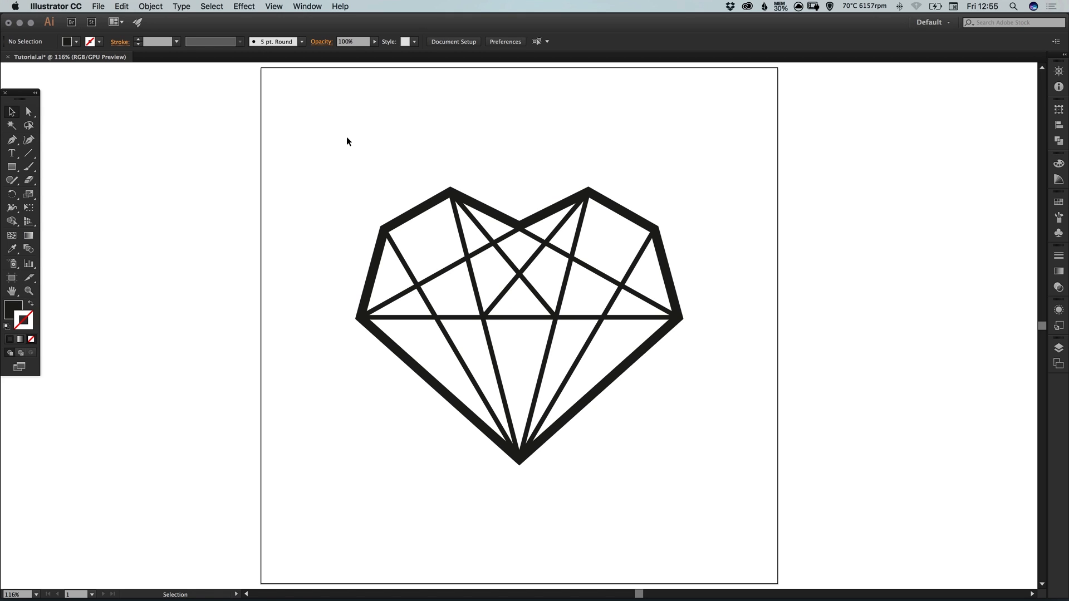
pyautogui.moveTo(347, 137)
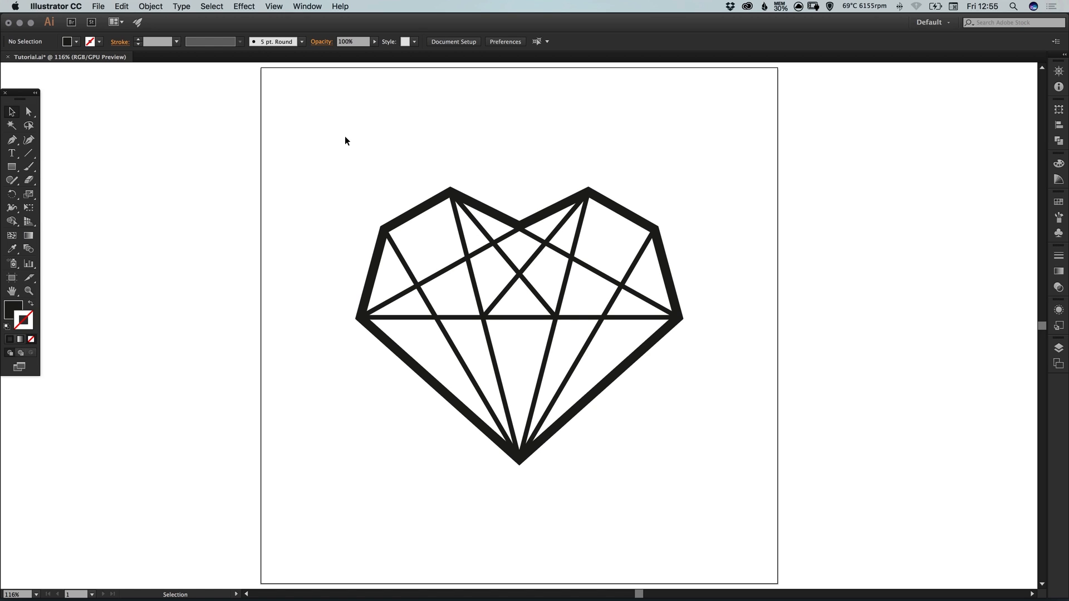
pyautogui.moveTo(350, 143)
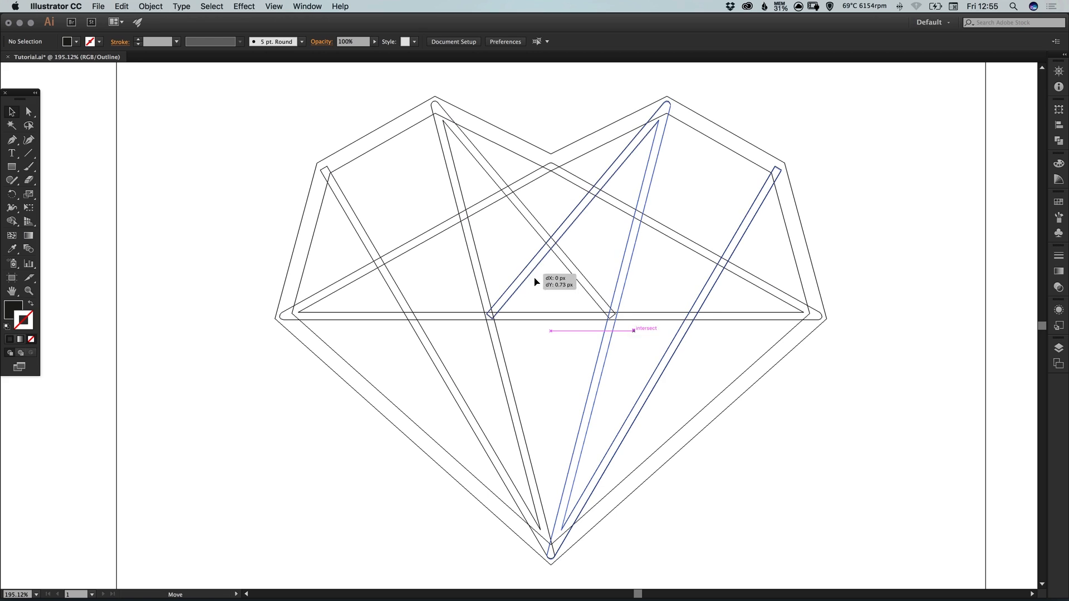
pyautogui.click(627, 273)
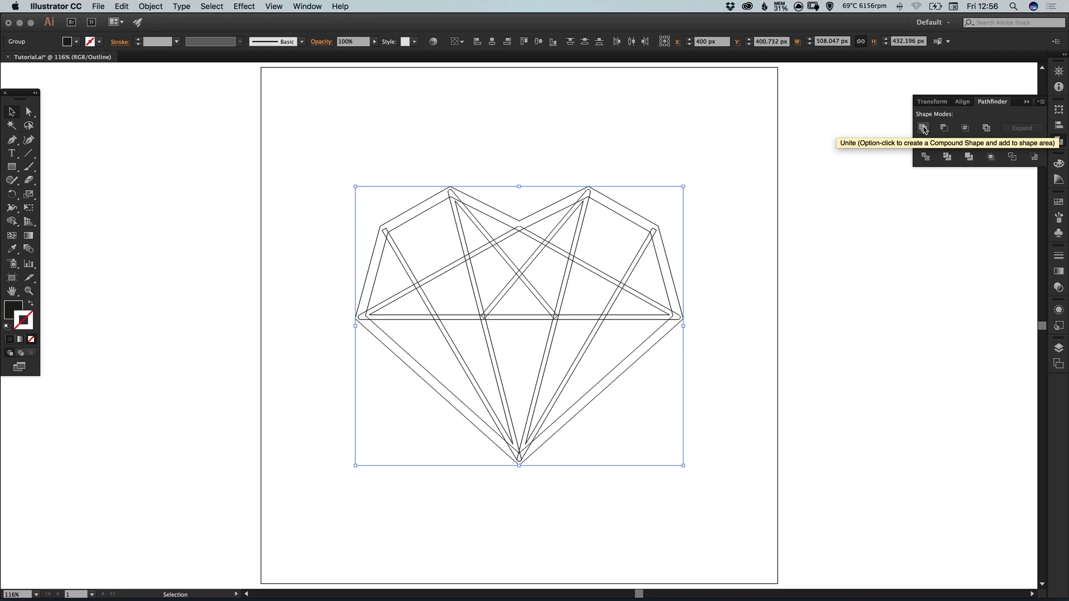
pyautogui.click(923, 129)
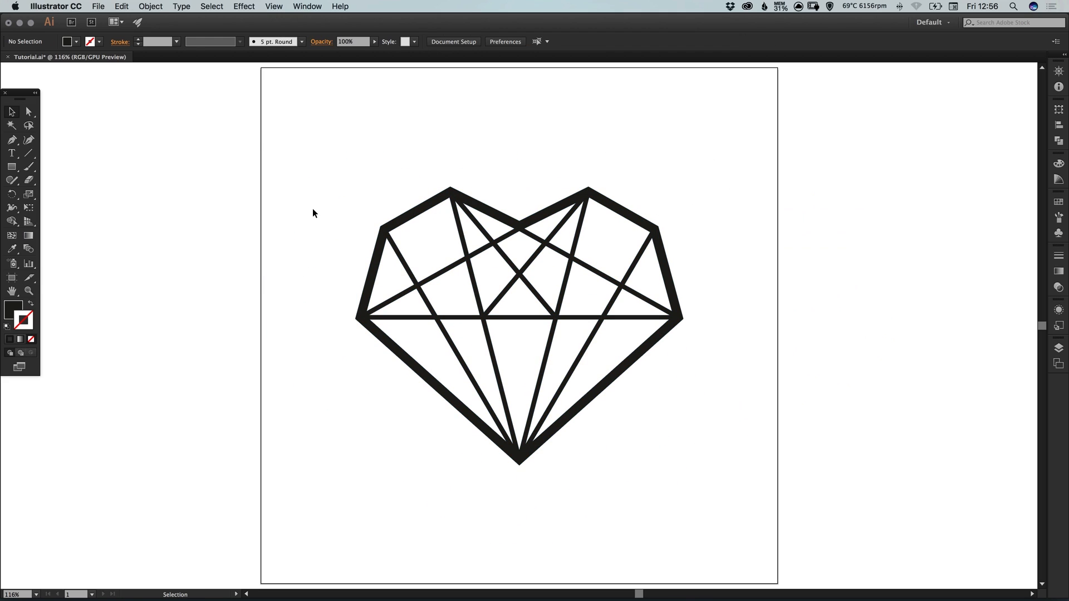
# - Draw a square covering the whole artboard and send it behind the heart
pyautogui.click(11, 166)
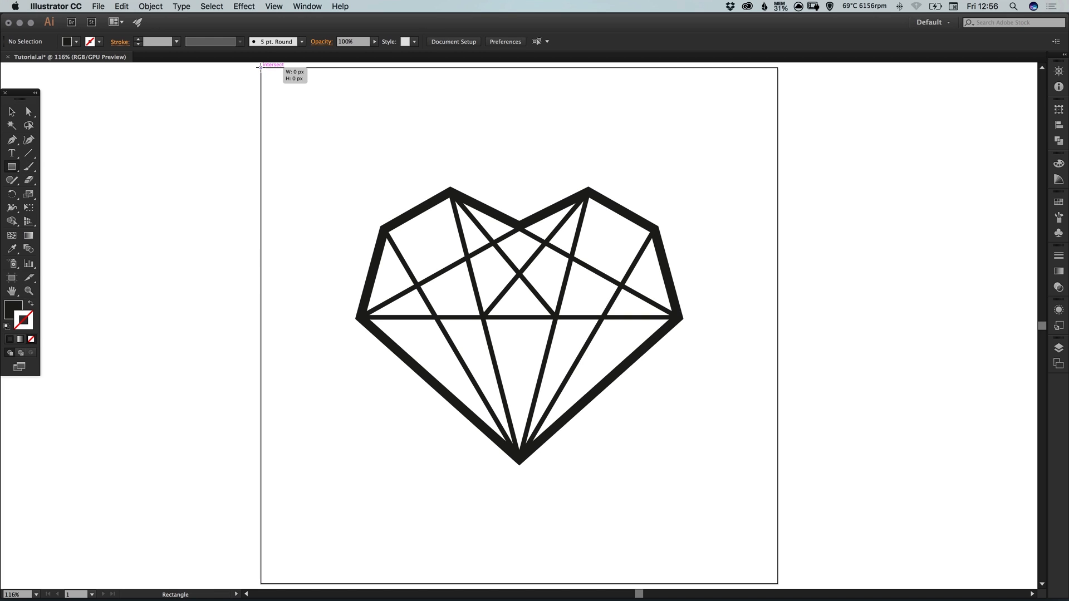
pyautogui.moveTo(260, 65); pyautogui.dragTo(778, 582)
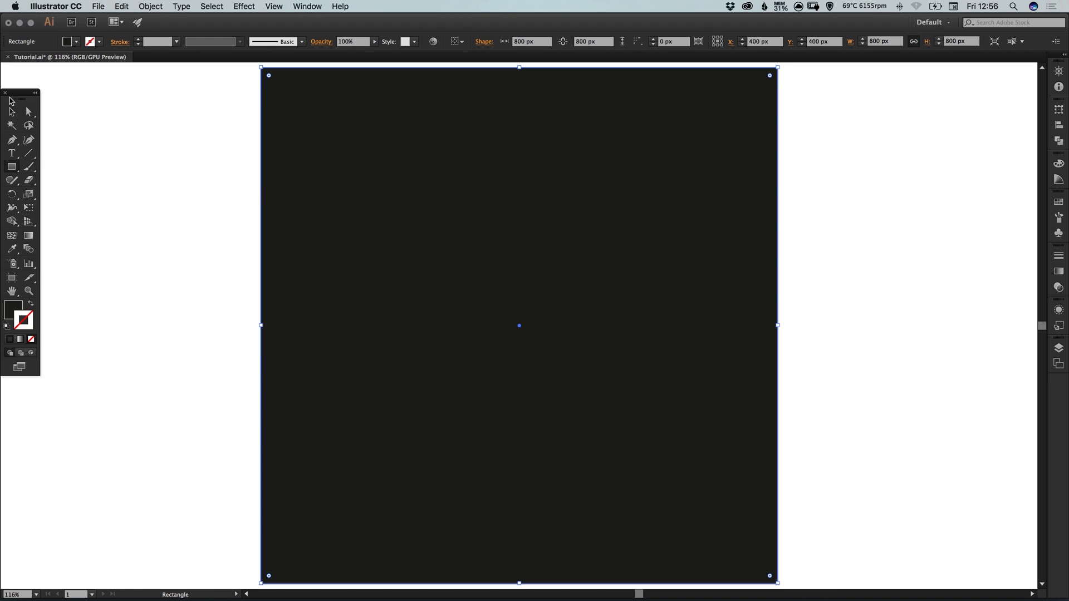
pyautogui.click(150, 6)
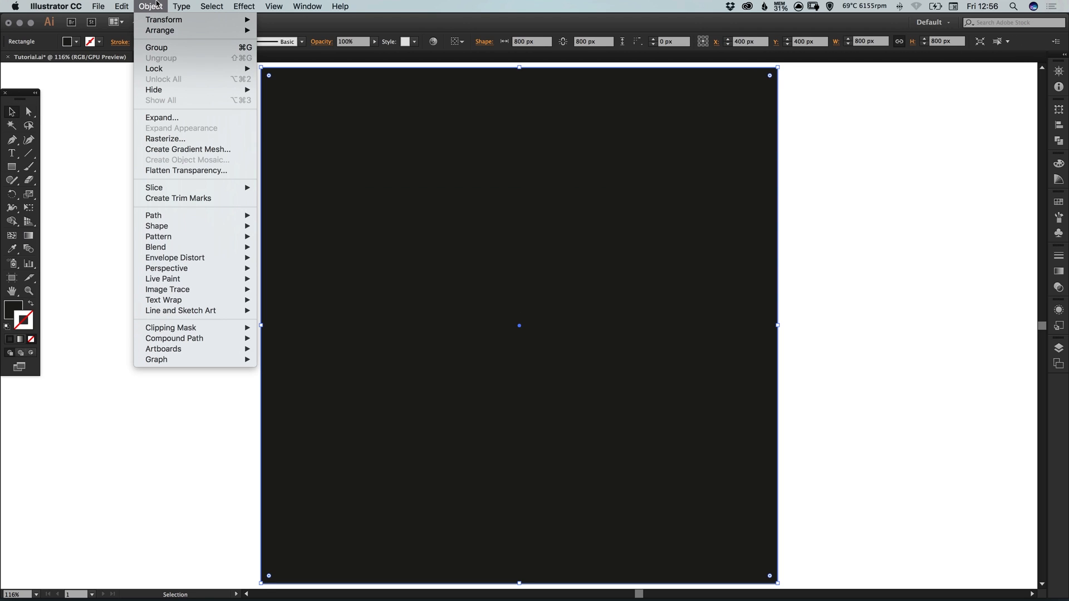
pyautogui.moveTo(161, 30)
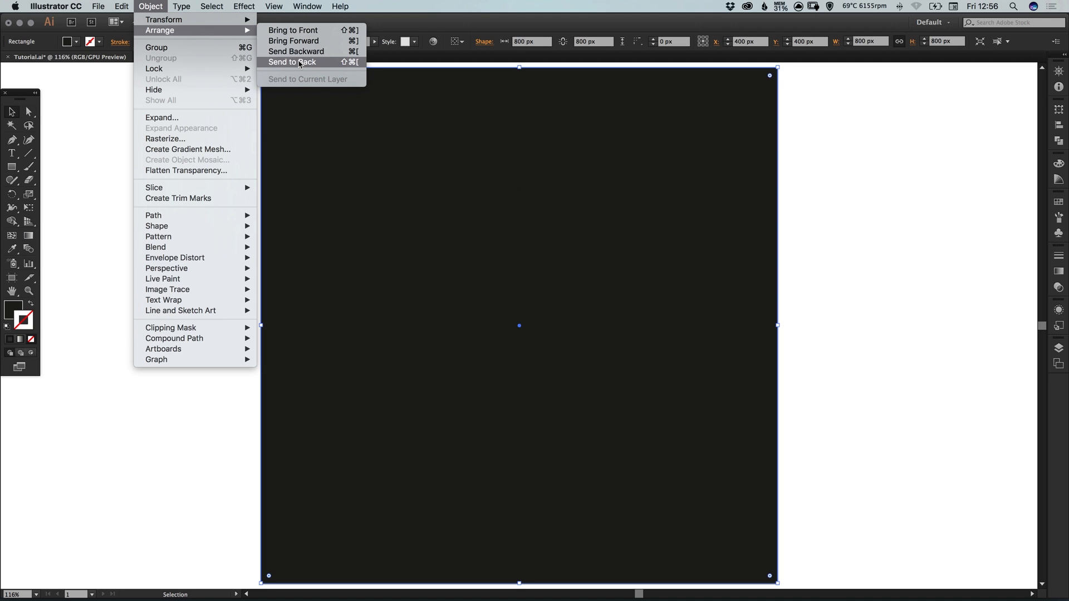
pyautogui.click(292, 63)
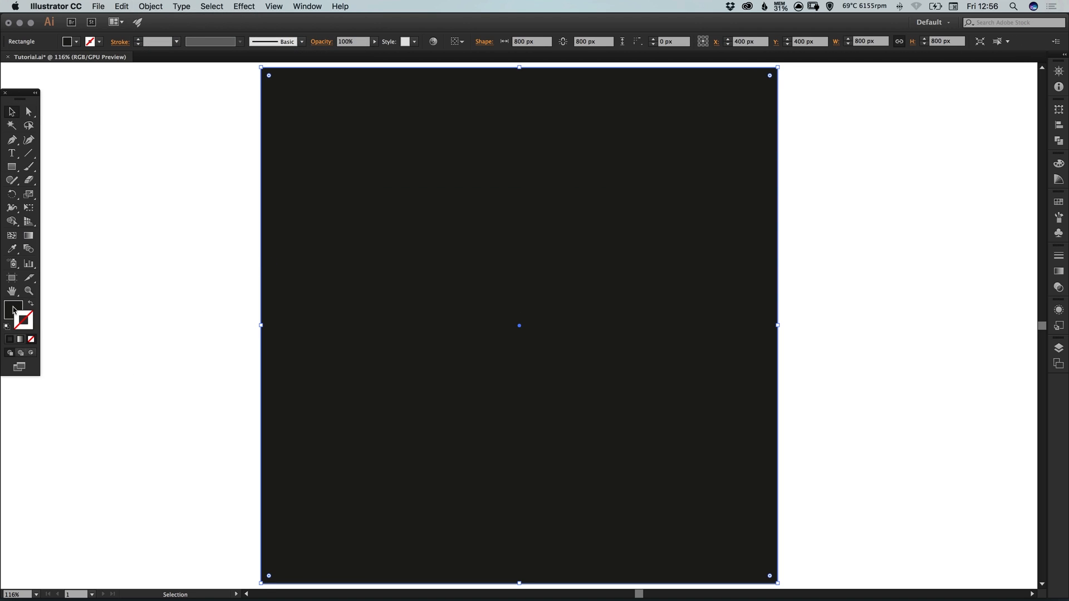
# - Fill the square with the magenta swatch edited to a global pink-red of RGB 230, 51, 94
pyautogui.click(1058, 202)
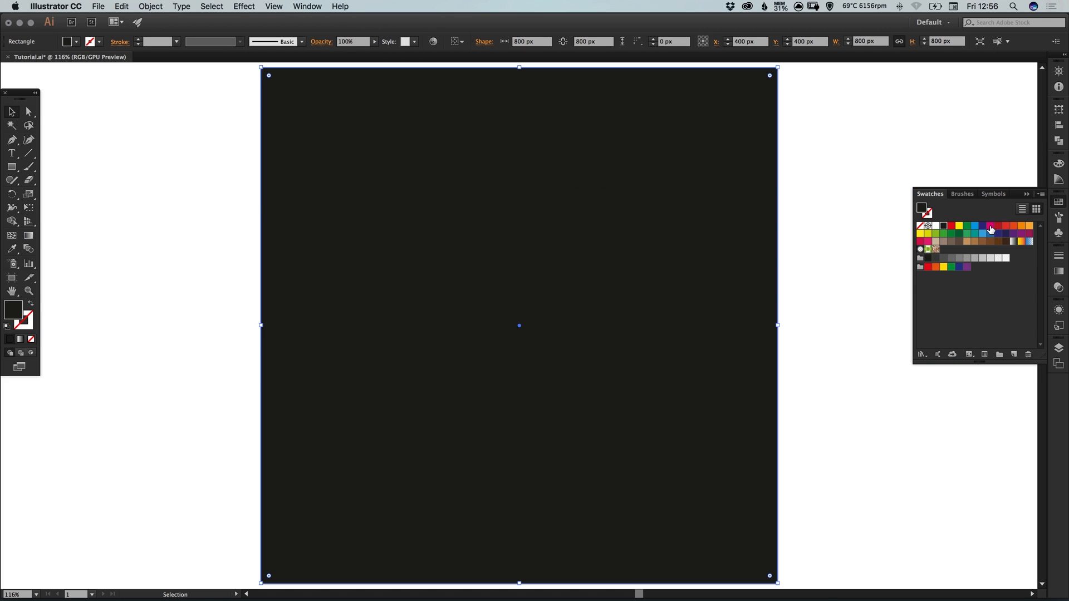
pyautogui.doubleClick(991, 226)
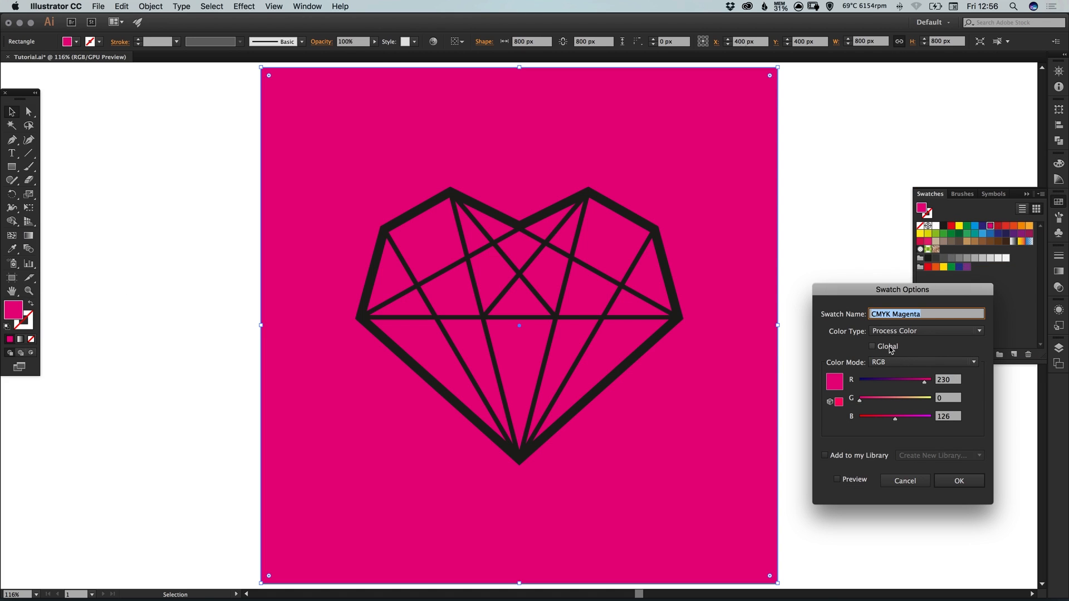
pyautogui.click(871, 347)
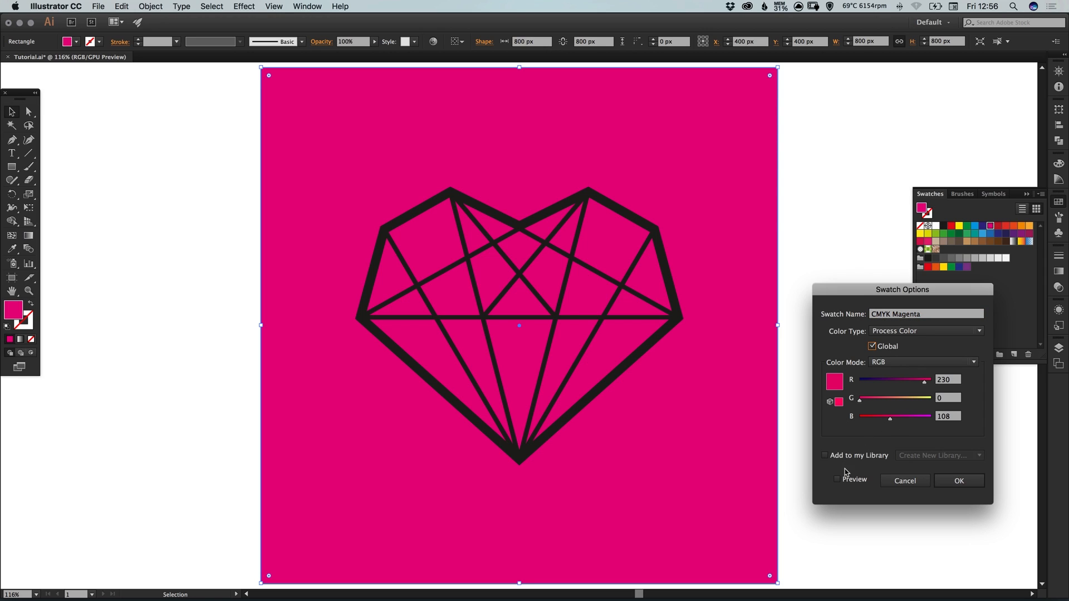
pyautogui.click(838, 479)
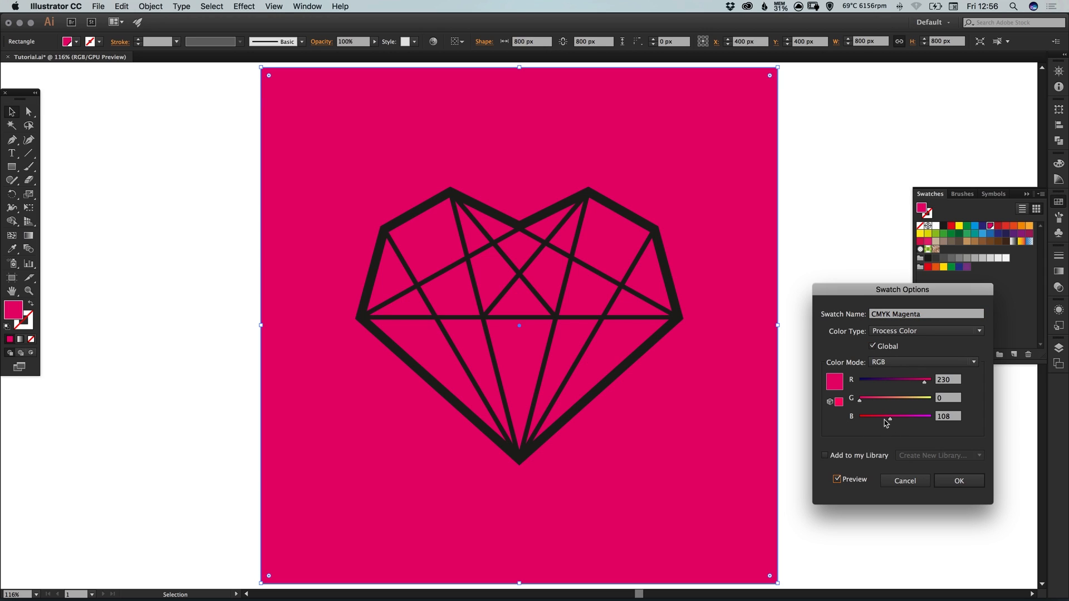
pyautogui.moveTo(889, 416); pyautogui.dragTo(885, 415)
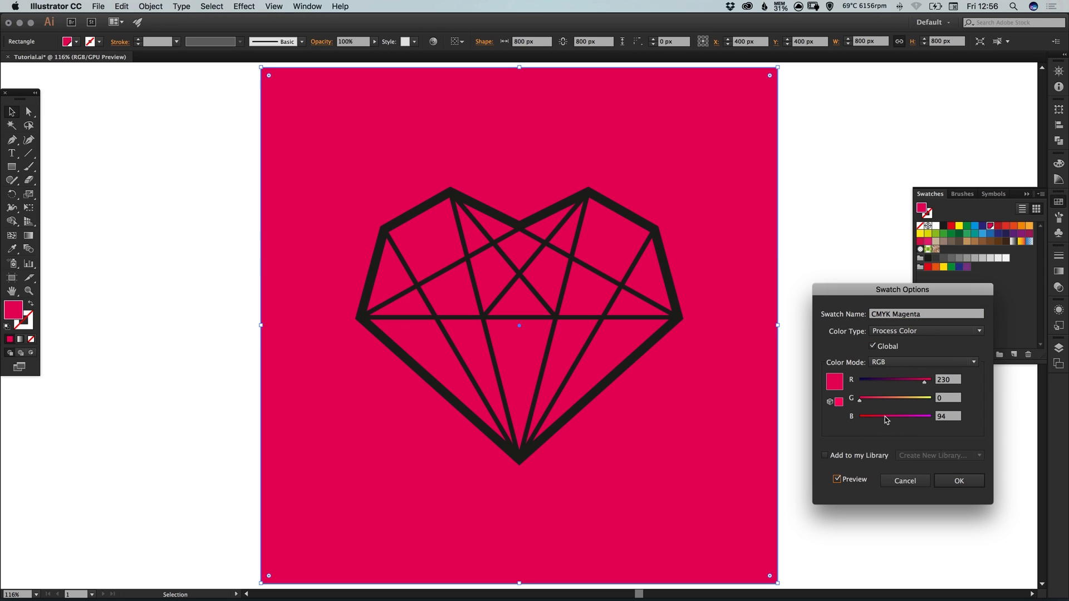
pyautogui.moveTo(859, 399); pyautogui.dragTo(874, 399)
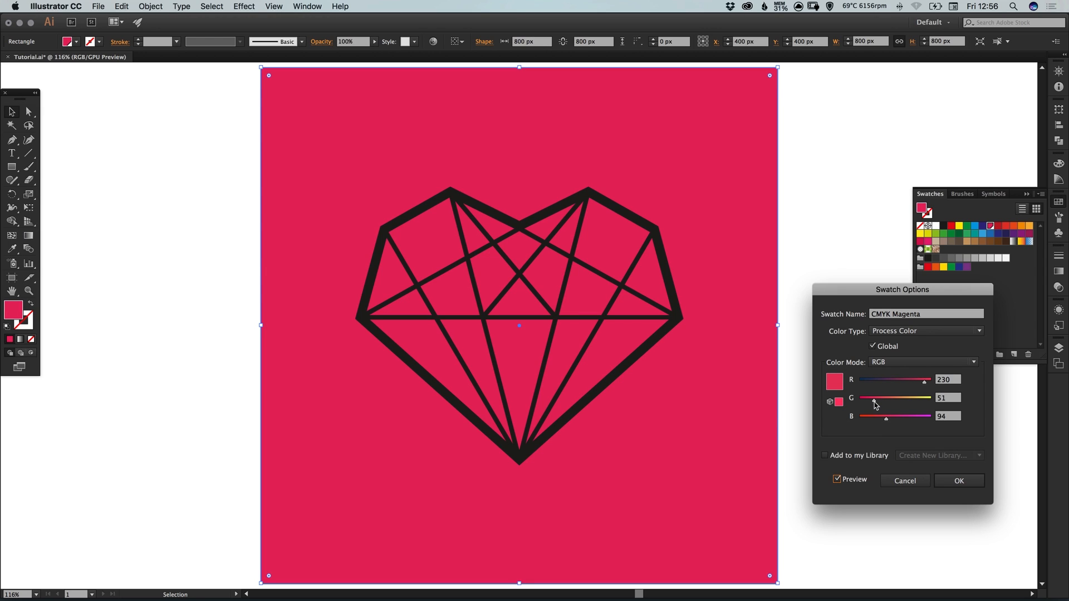
pyautogui.click(959, 482)
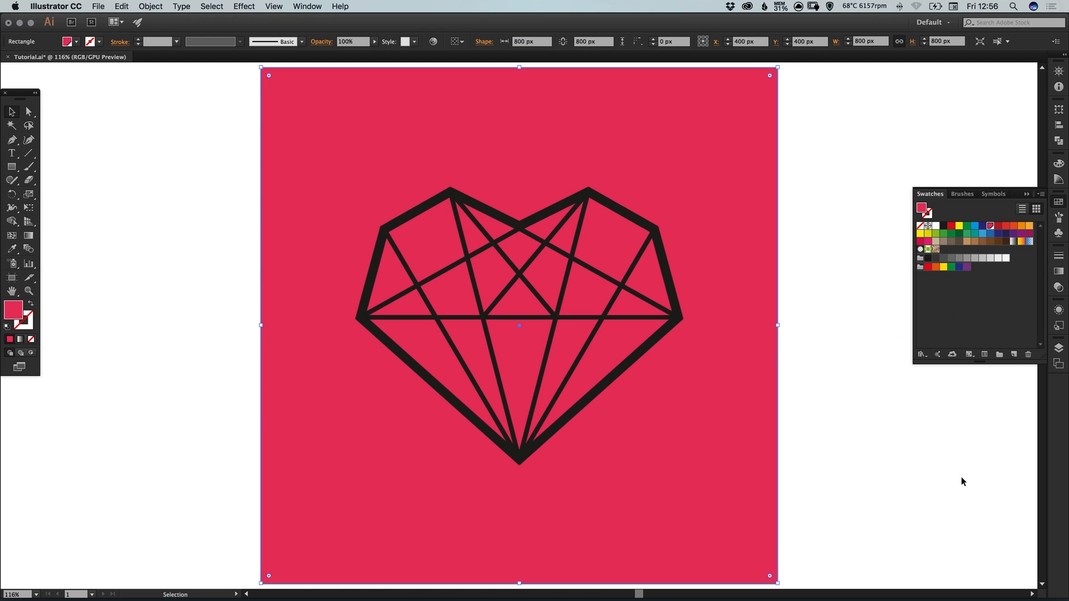
# - Recolour the merged heart shape white with the White swatch
pyautogui.click(463, 211)
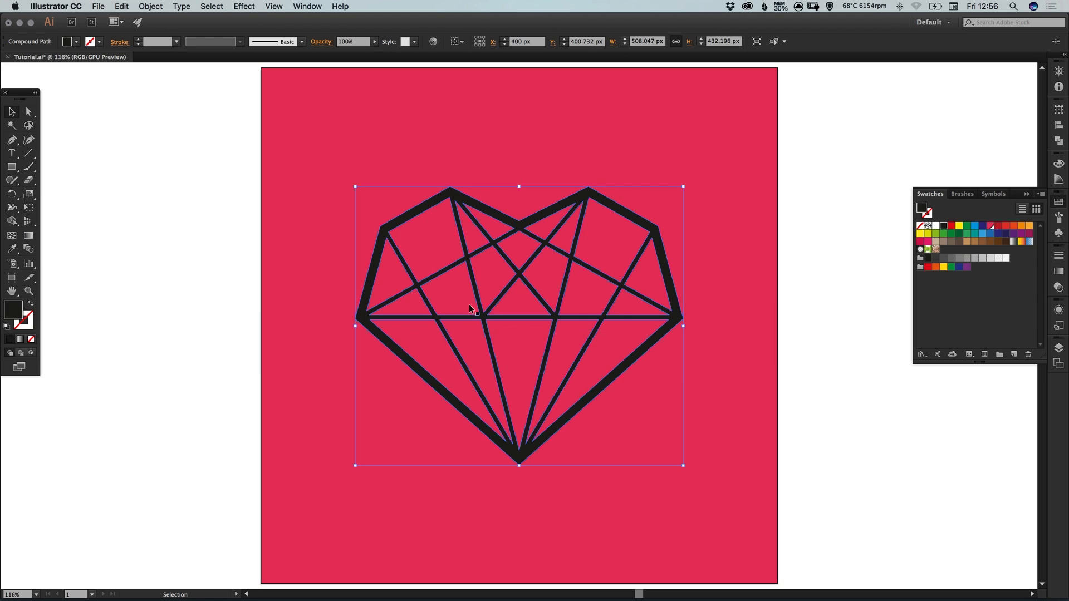
pyautogui.moveTo(203, 342)
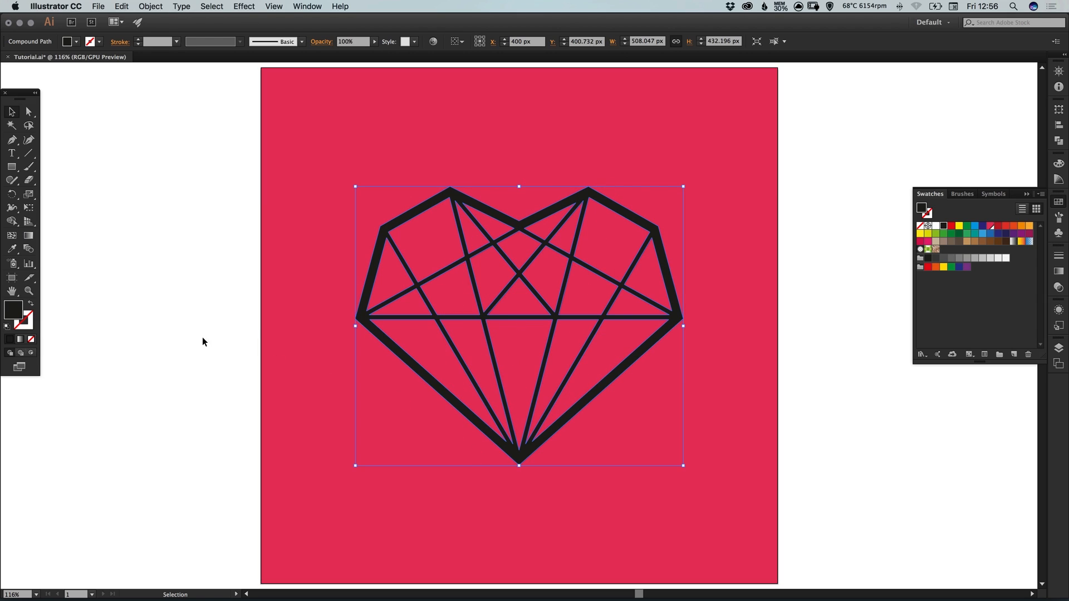
pyautogui.moveTo(913, 229)
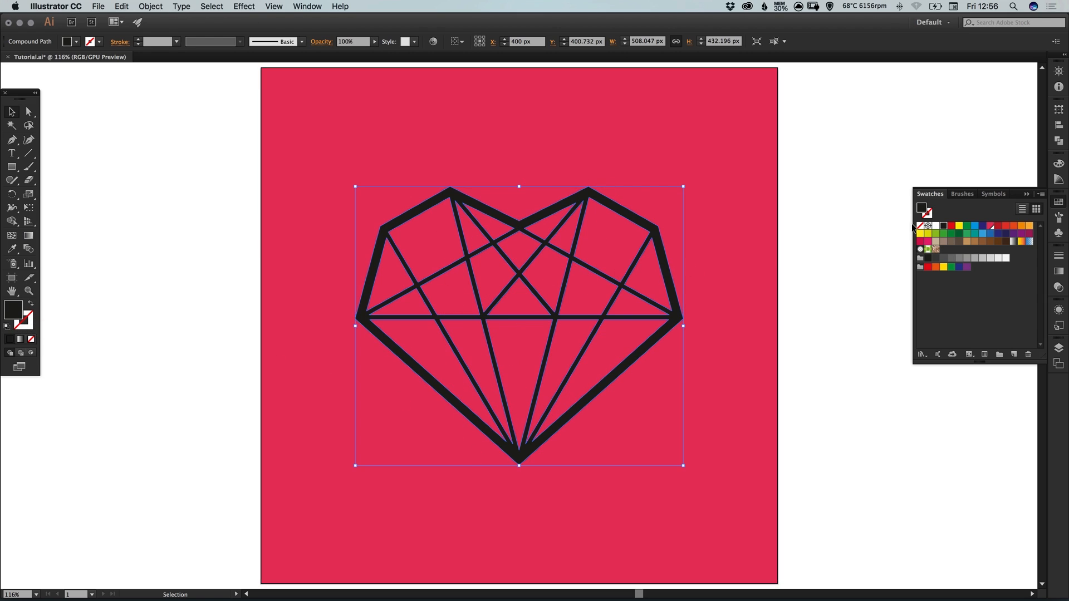
pyautogui.moveTo(936, 226)
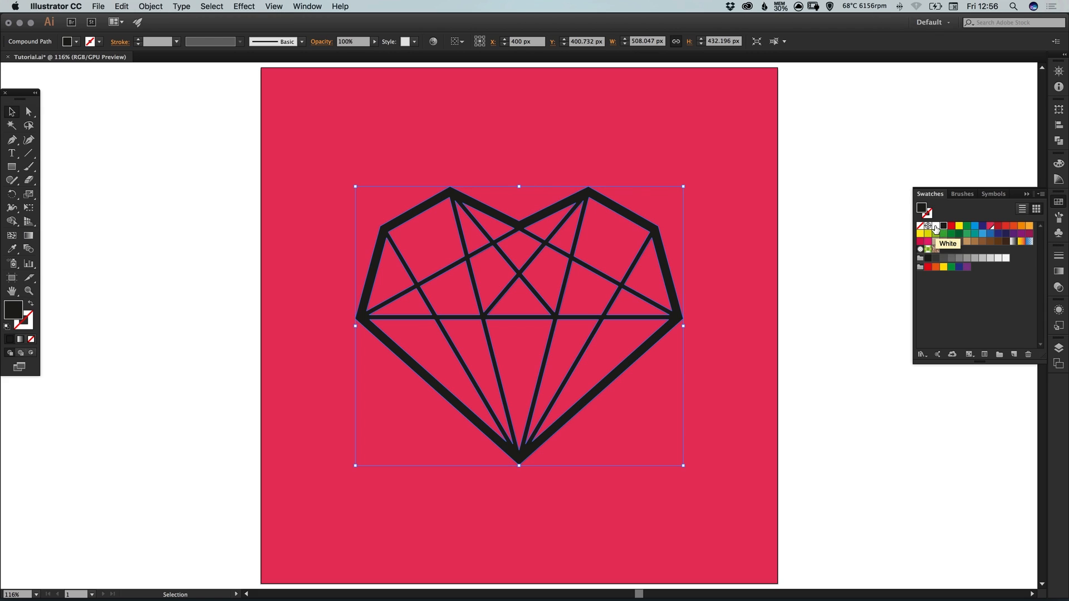
pyautogui.click(934, 226)
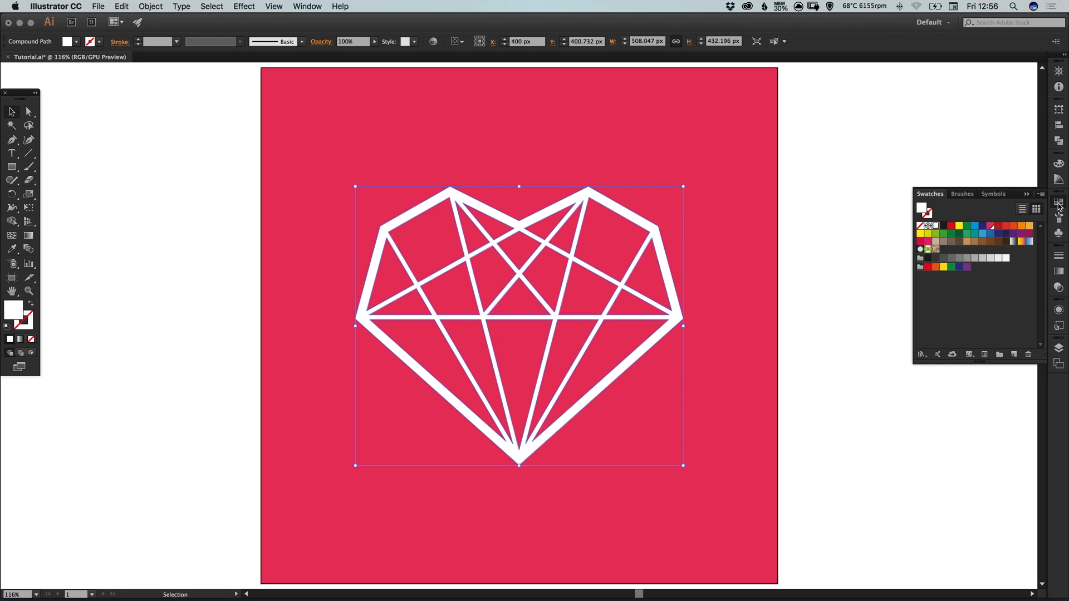